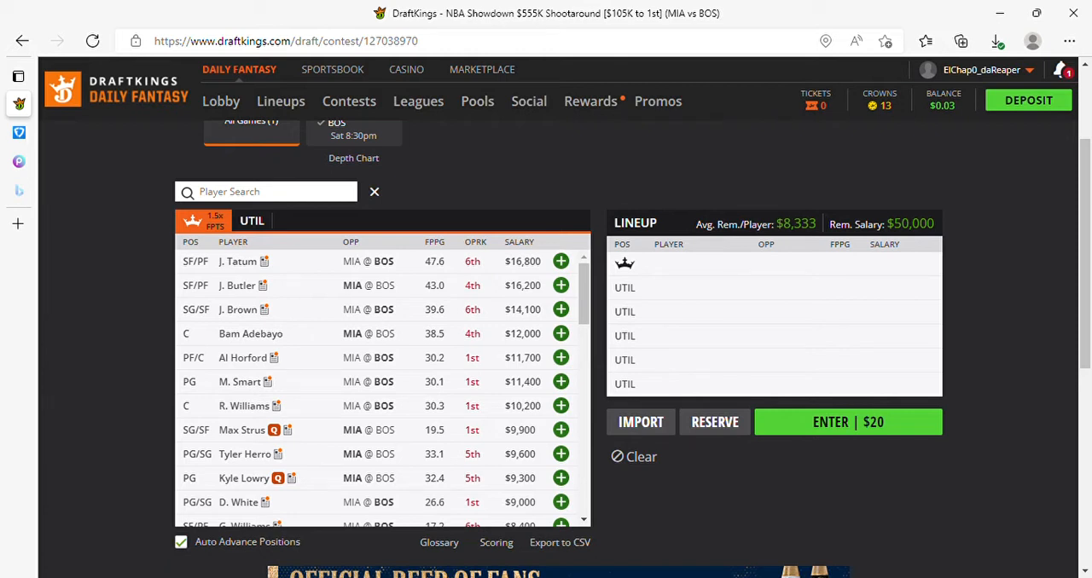
Add J. Butler as captain, then J. Tatum and M. Smart as utility players.
left_click(561, 285)
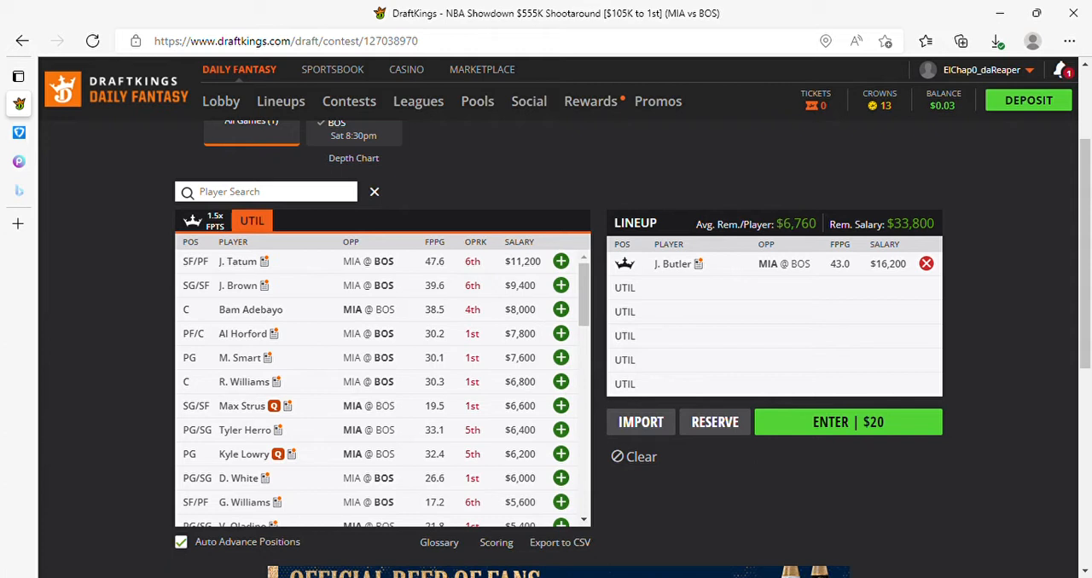
left_click(561, 261)
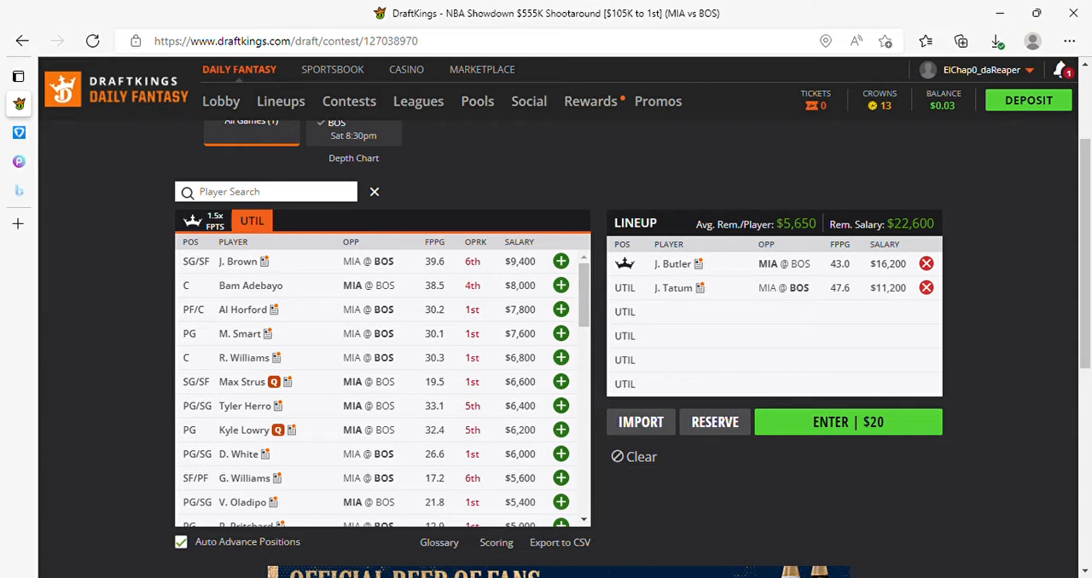
left_click(561, 333)
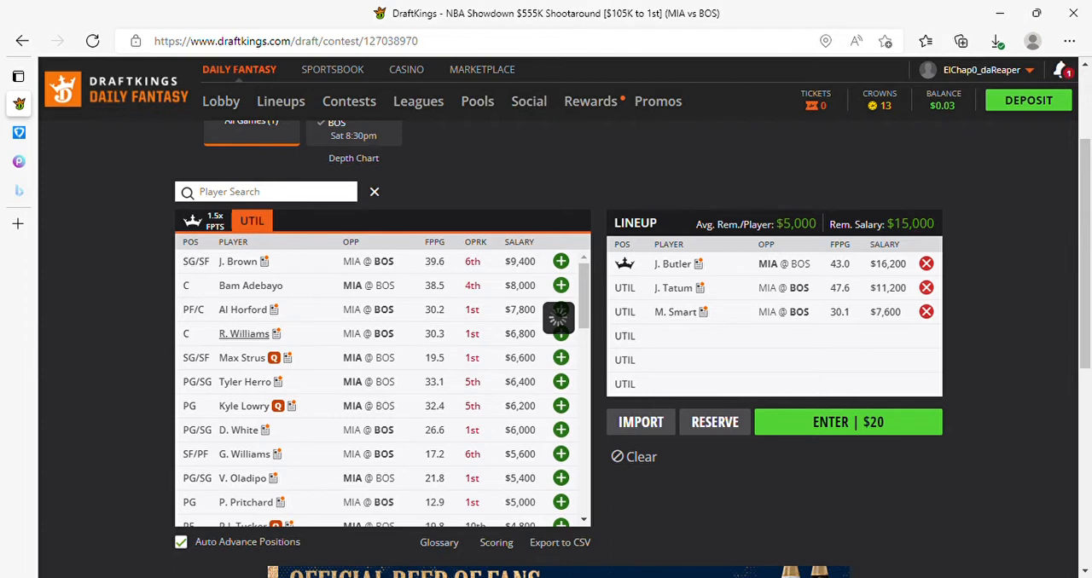
left_click(243, 334)
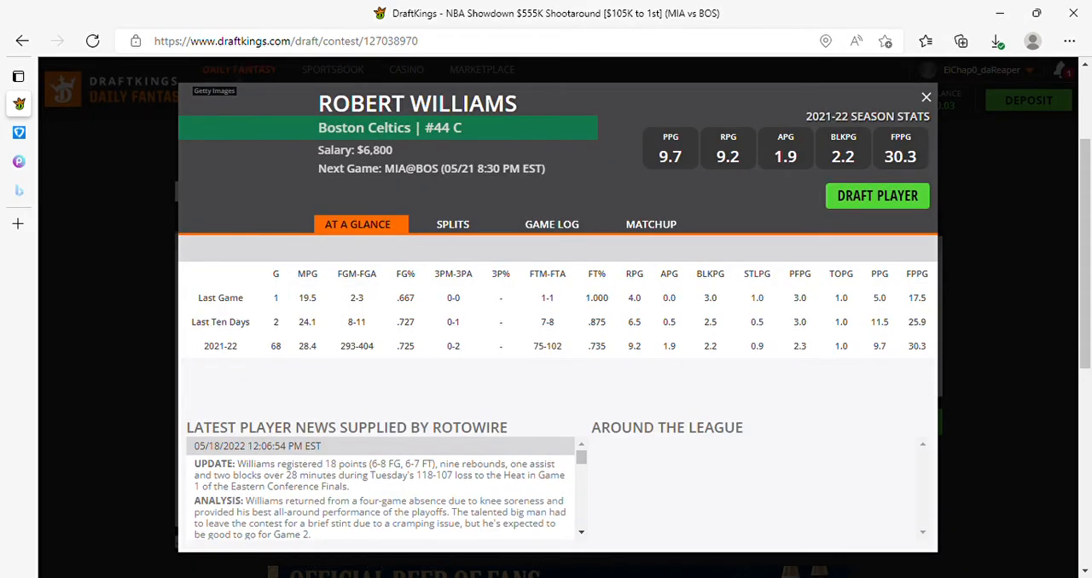
left_click(555, 223)
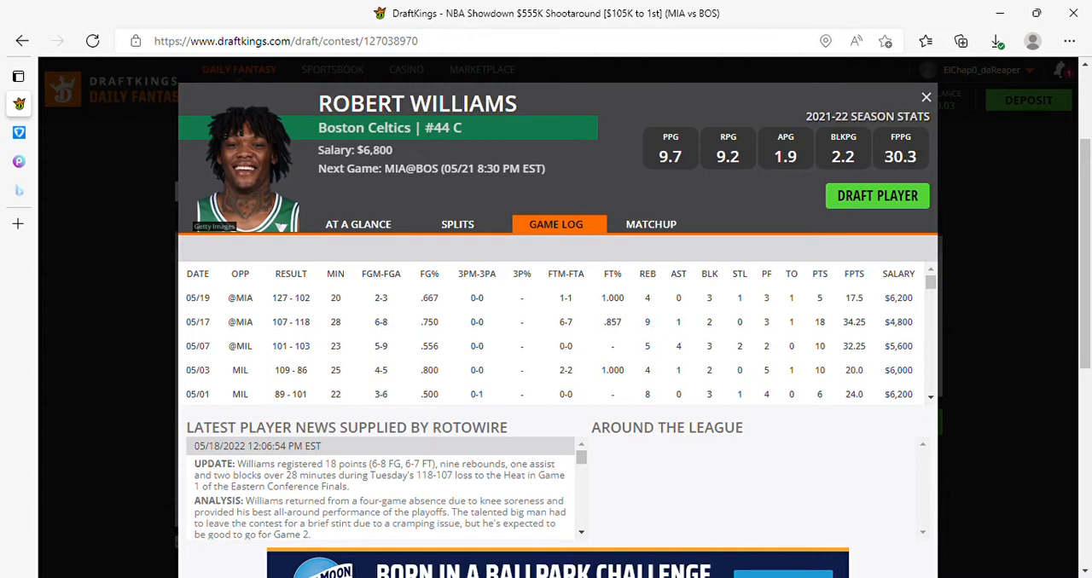
left_click(926, 96)
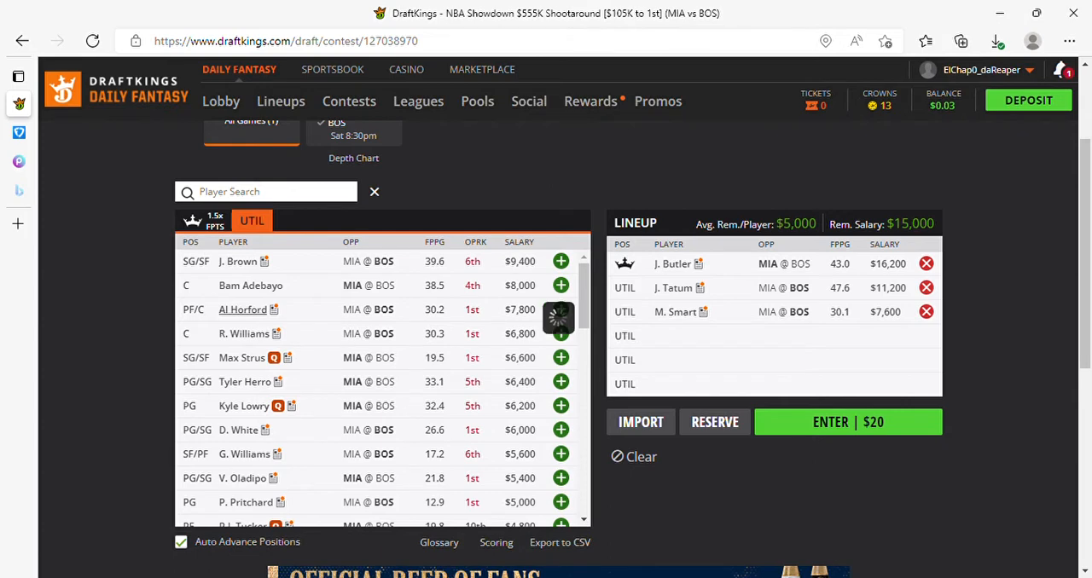
left_click(243, 309)
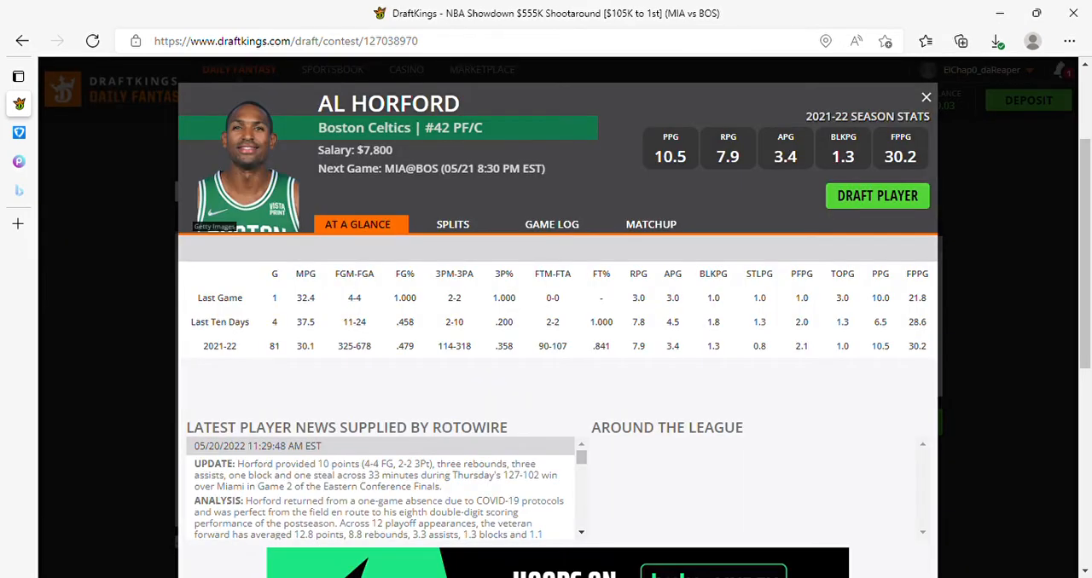
left_click(552, 224)
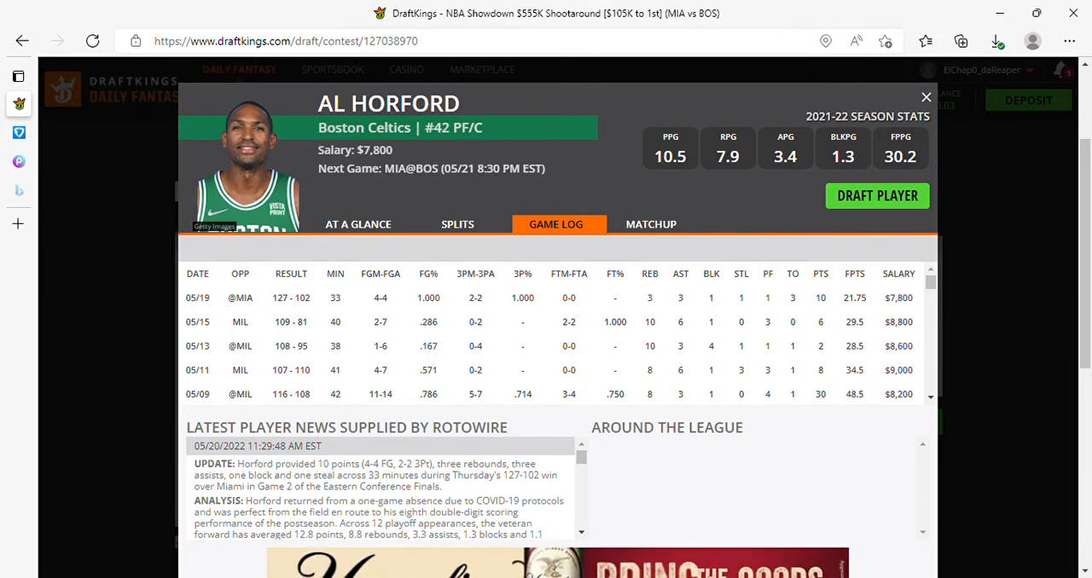
left_click(926, 96)
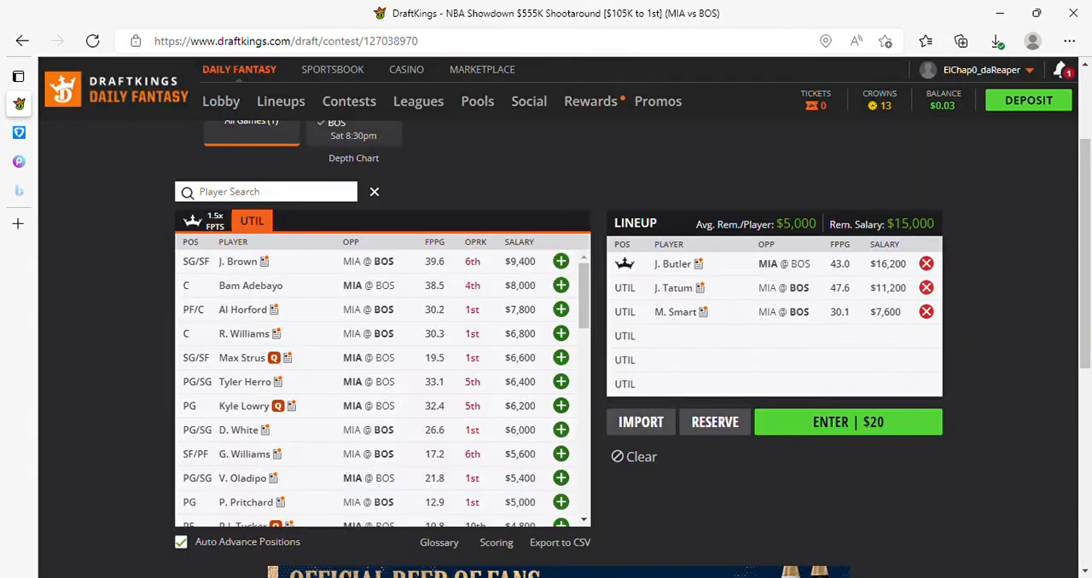
left_click(244, 334)
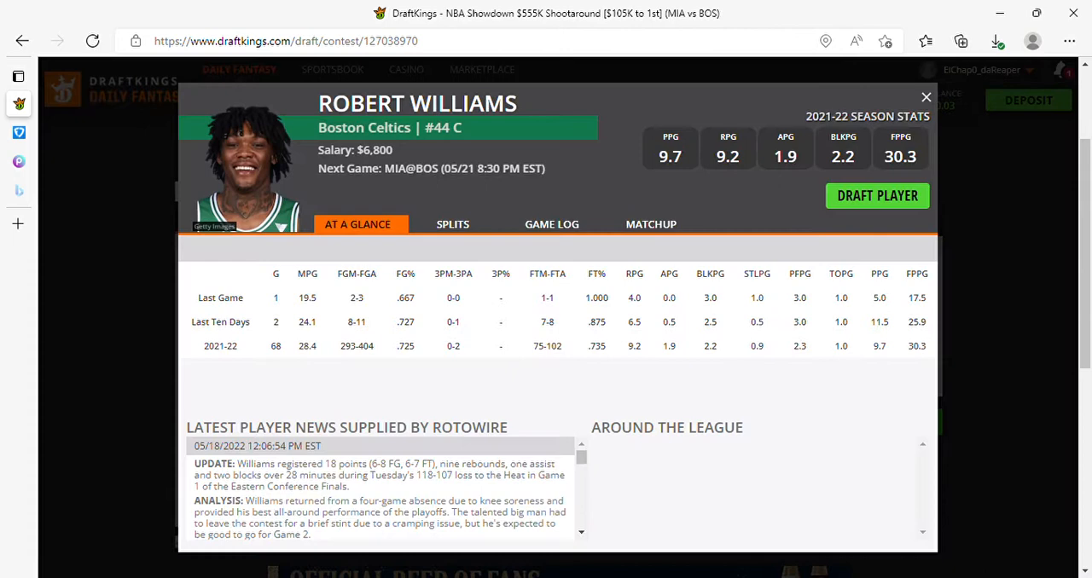
left_click(552, 224)
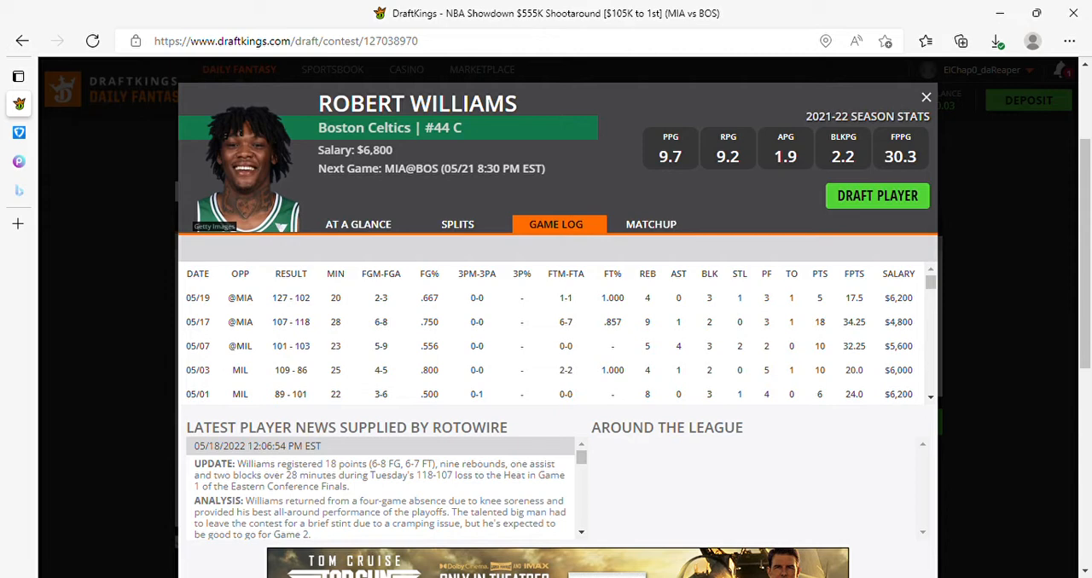
left_click(926, 96)
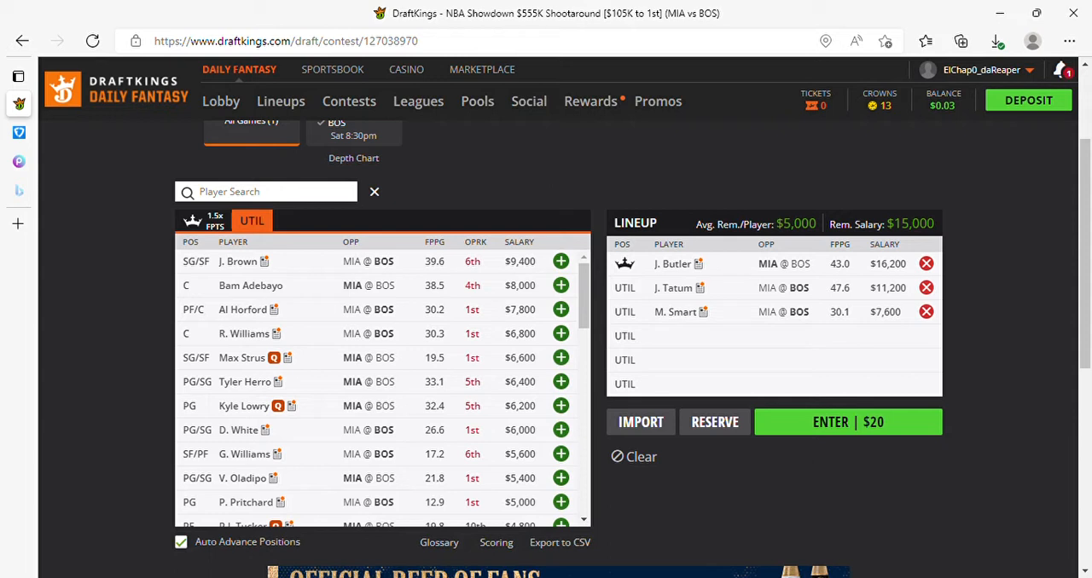
Add R. Williams as a fourth utility player, leaving $8,200 salary.
left_click(560, 333)
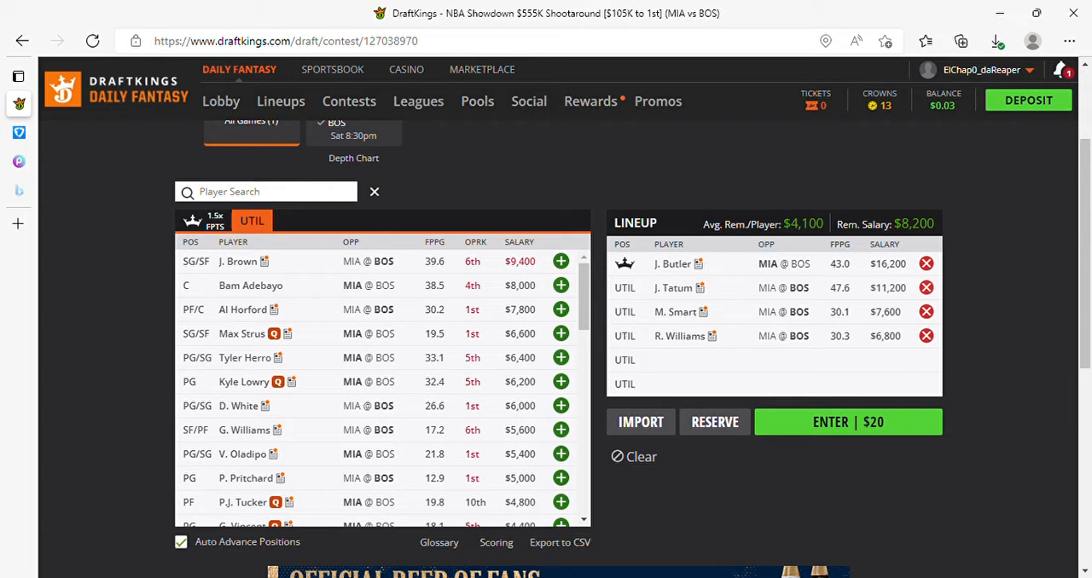
scroll("down", 3)
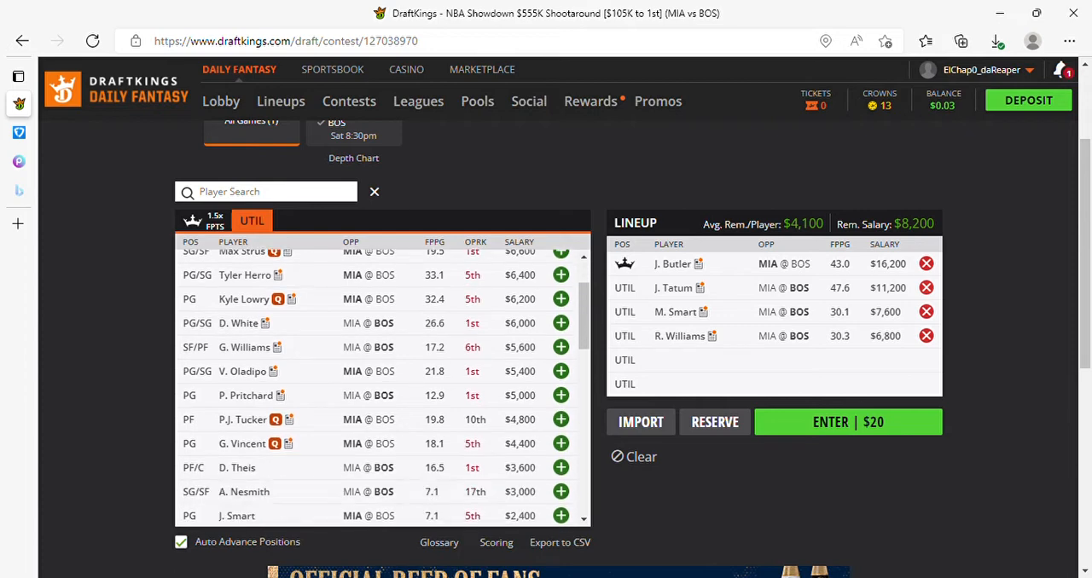
scroll("down", 3)
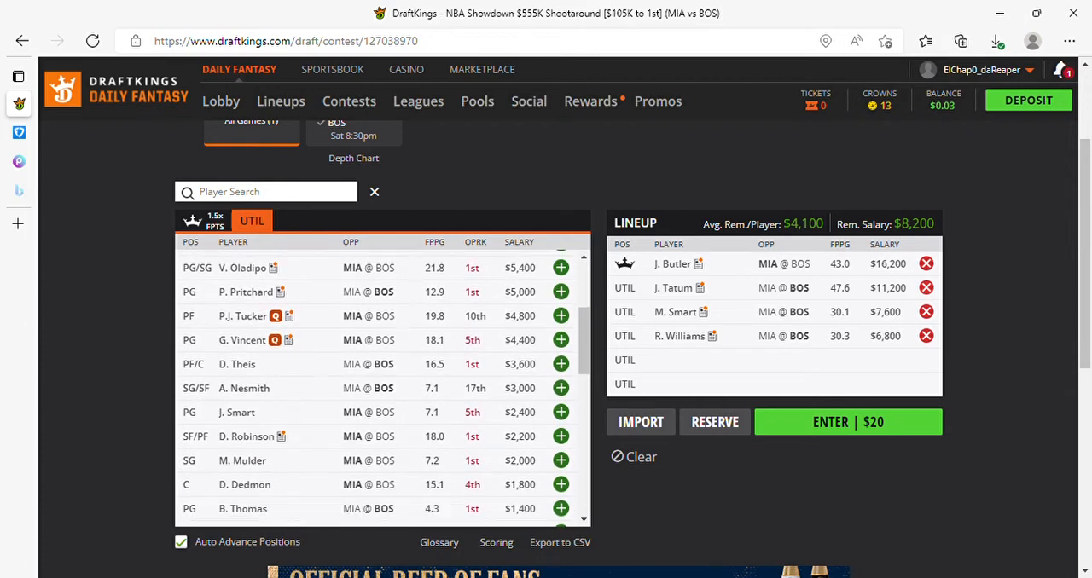
scroll("up", 3)
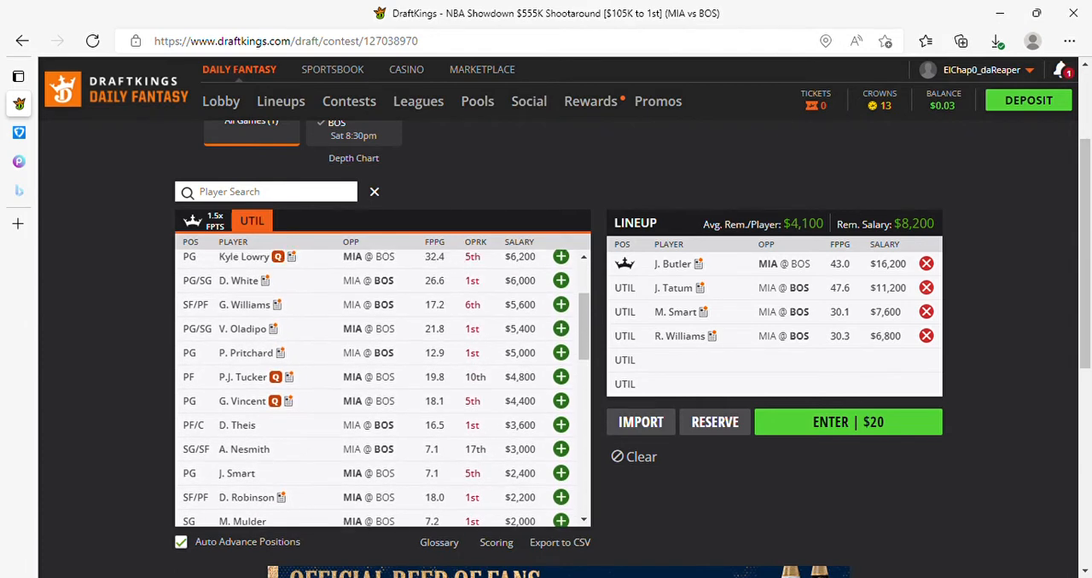
scroll("up", 3)
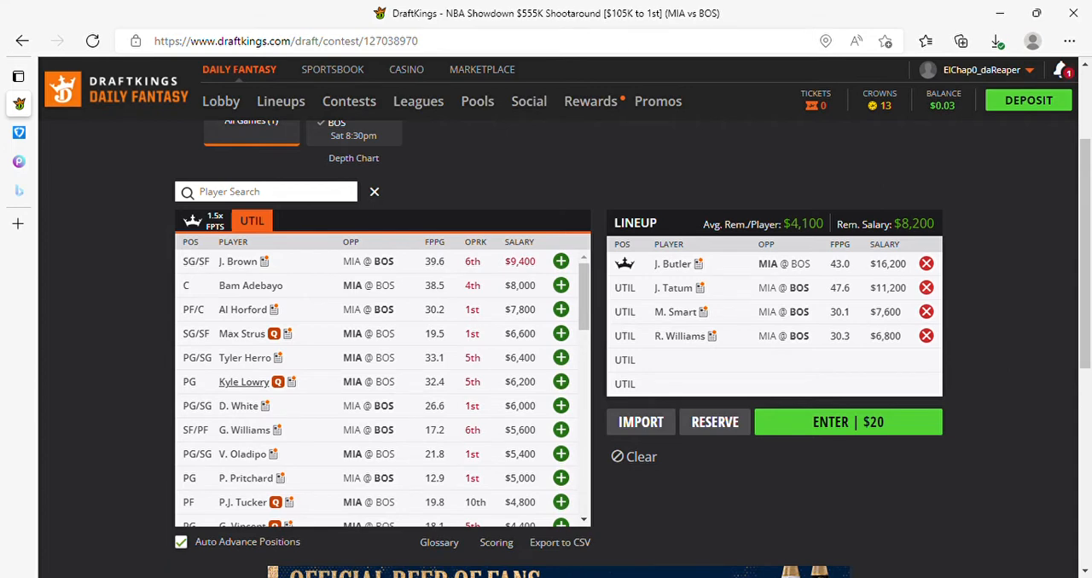
left_click(244, 381)
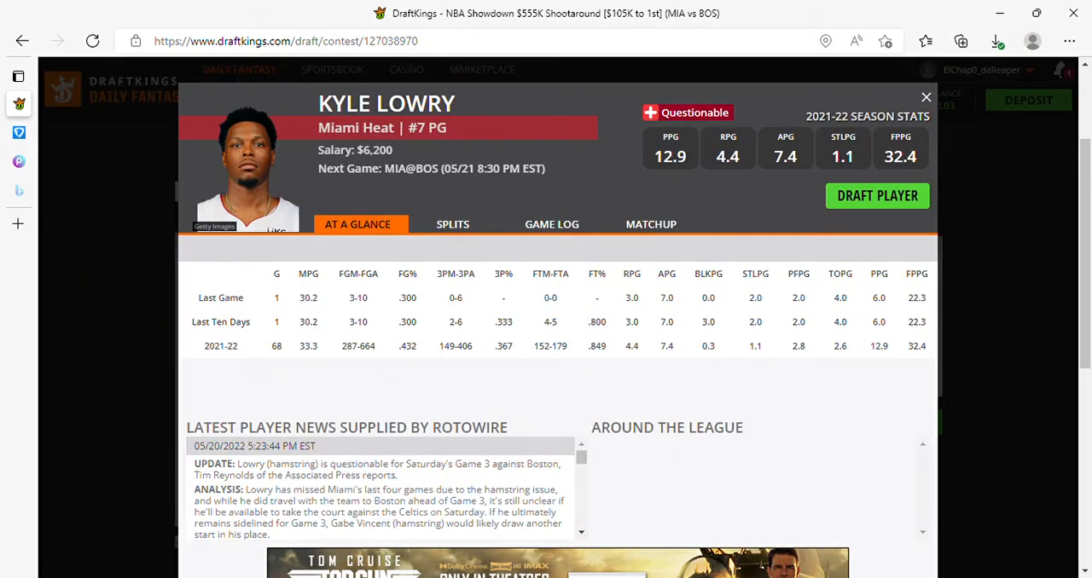
left_click(555, 224)
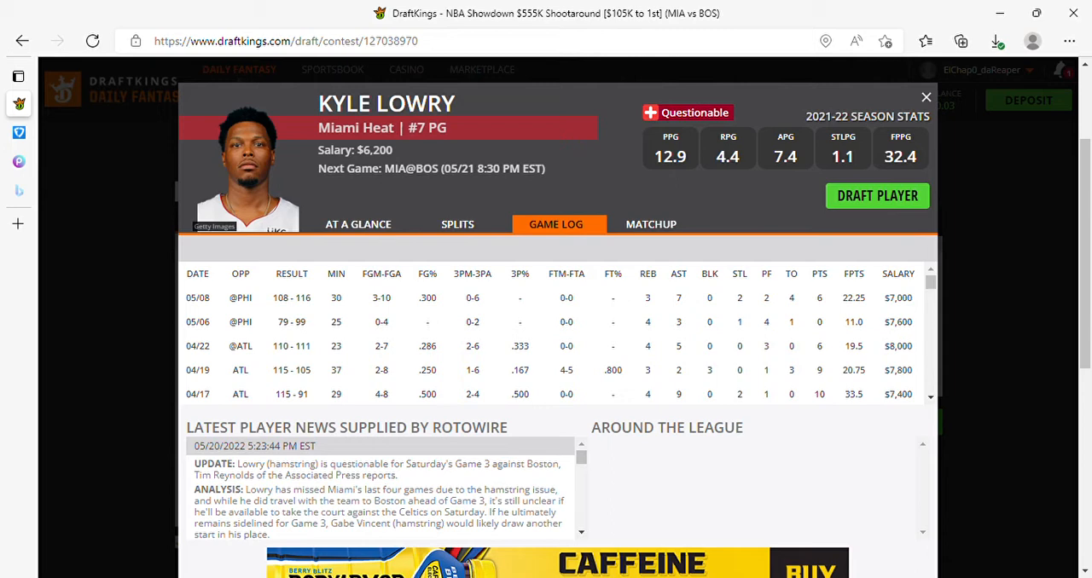
left_click(925, 97)
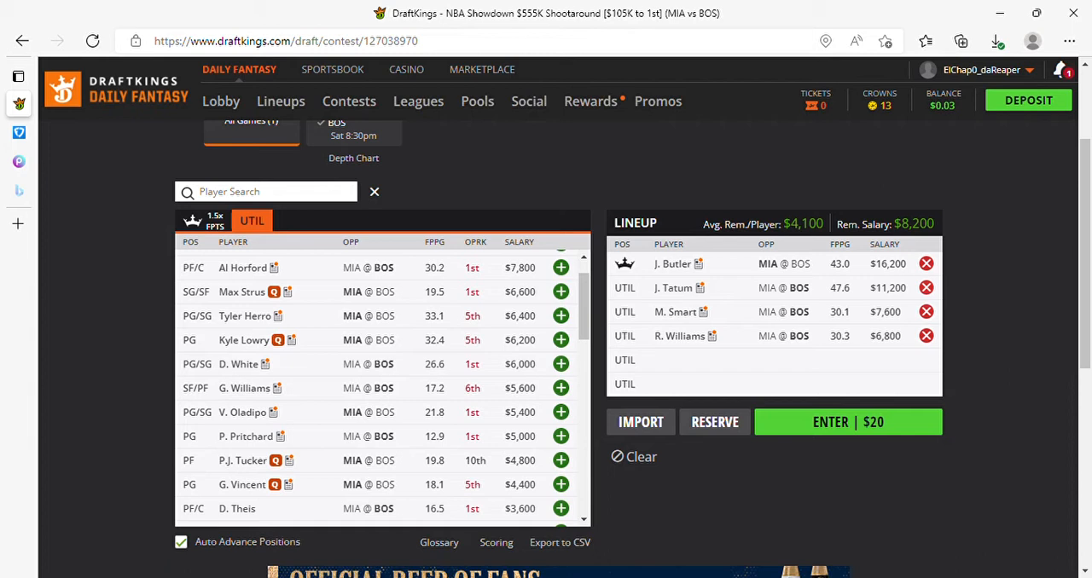
scroll("down", 3)
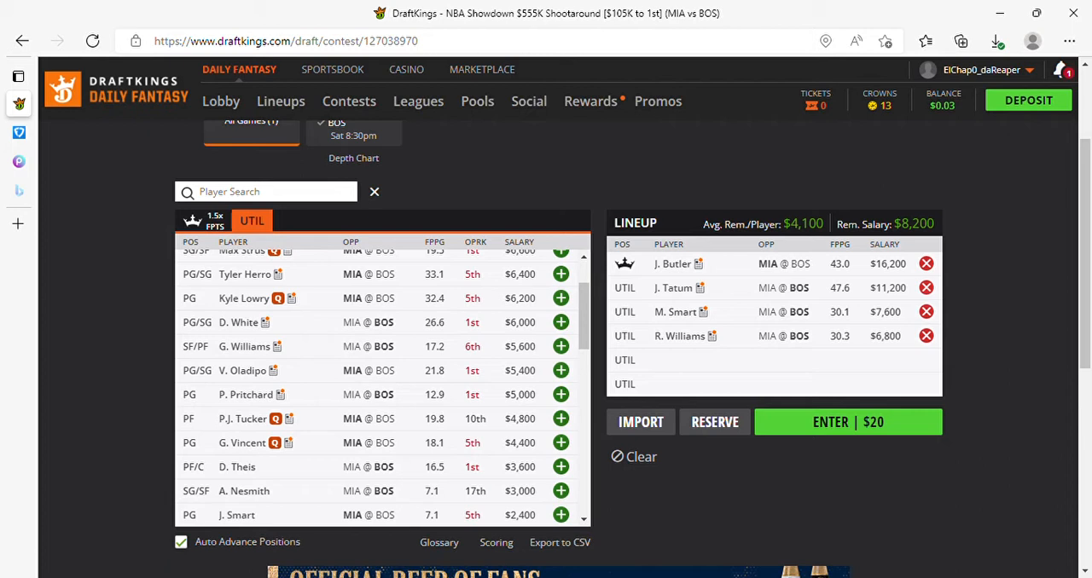
mouse_move(246, 394)
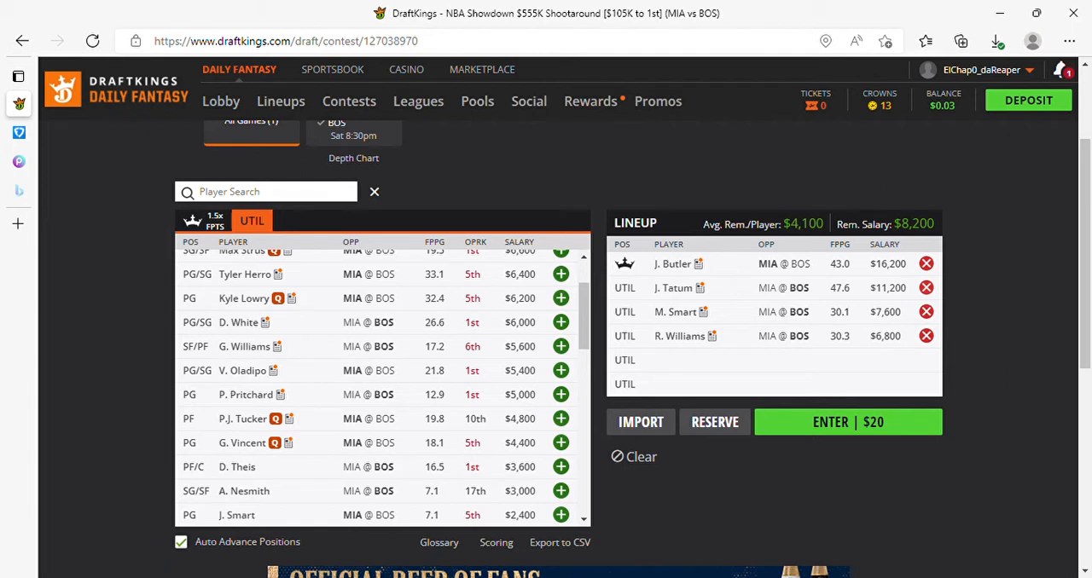
scroll("down", 3)
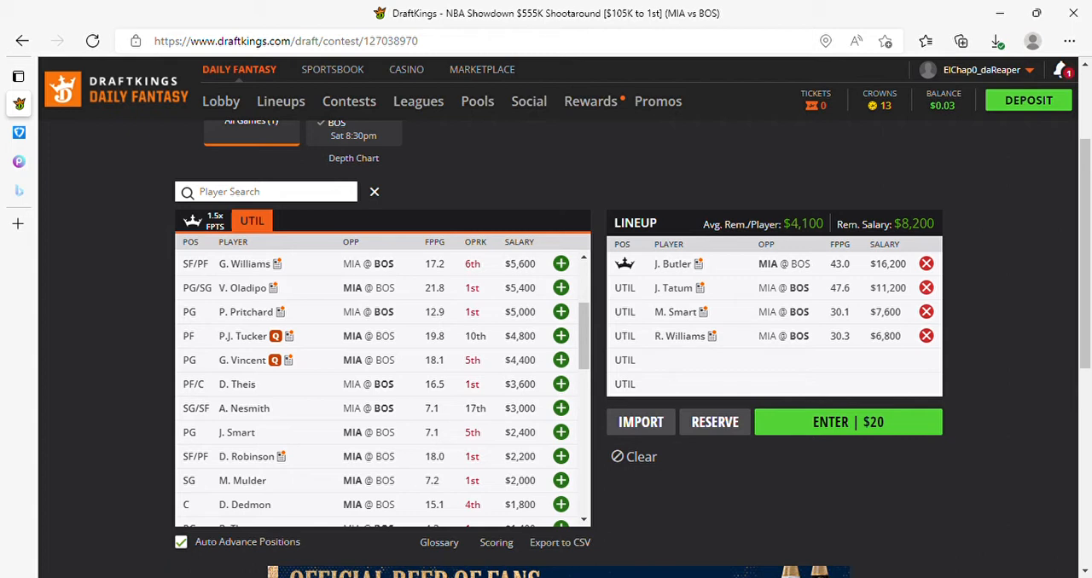
scroll("down", 3)
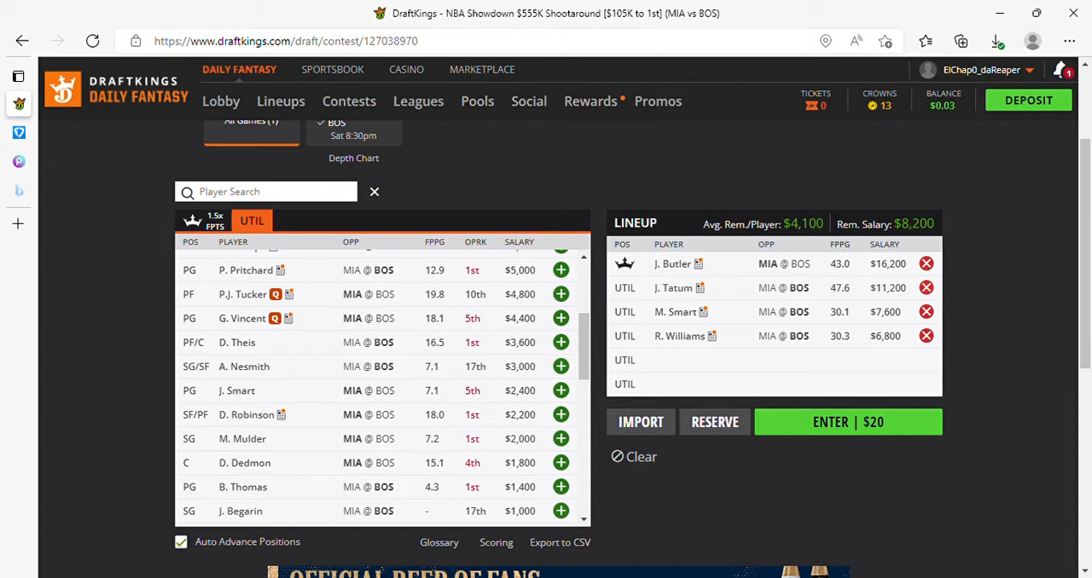
mouse_move(245, 462)
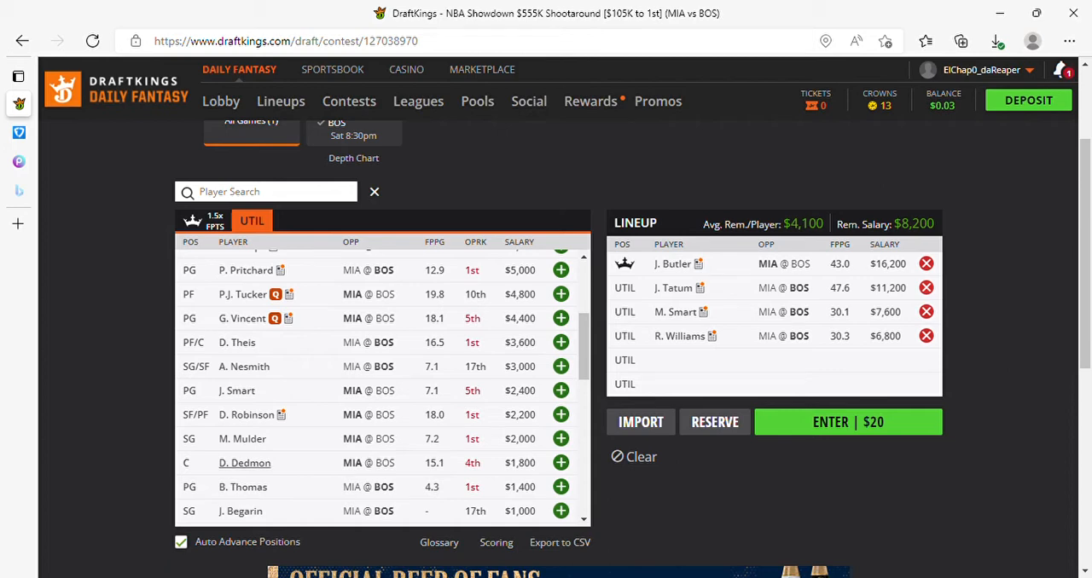
left_click(244, 462)
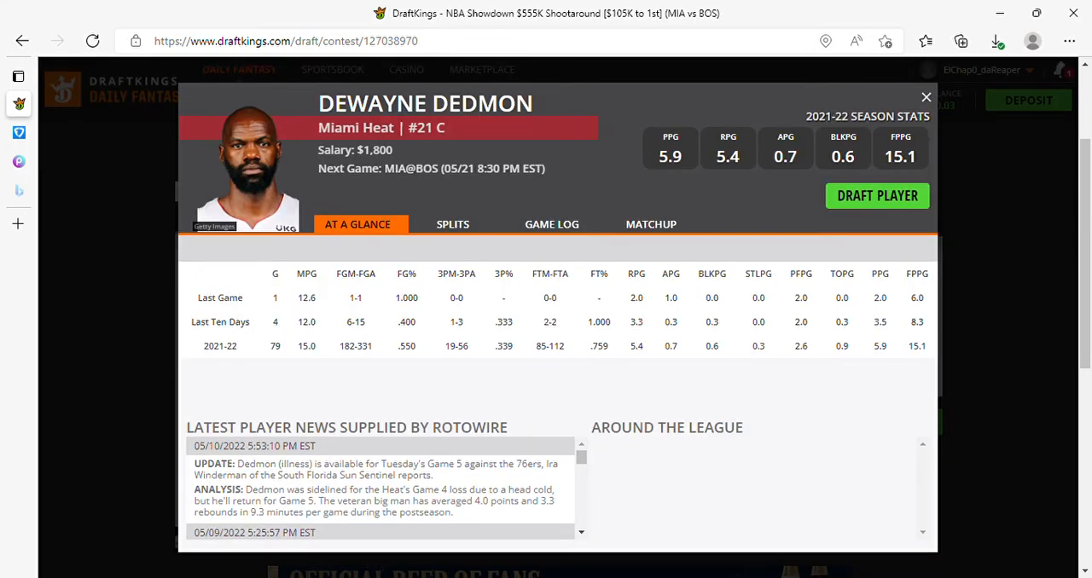
left_click(551, 224)
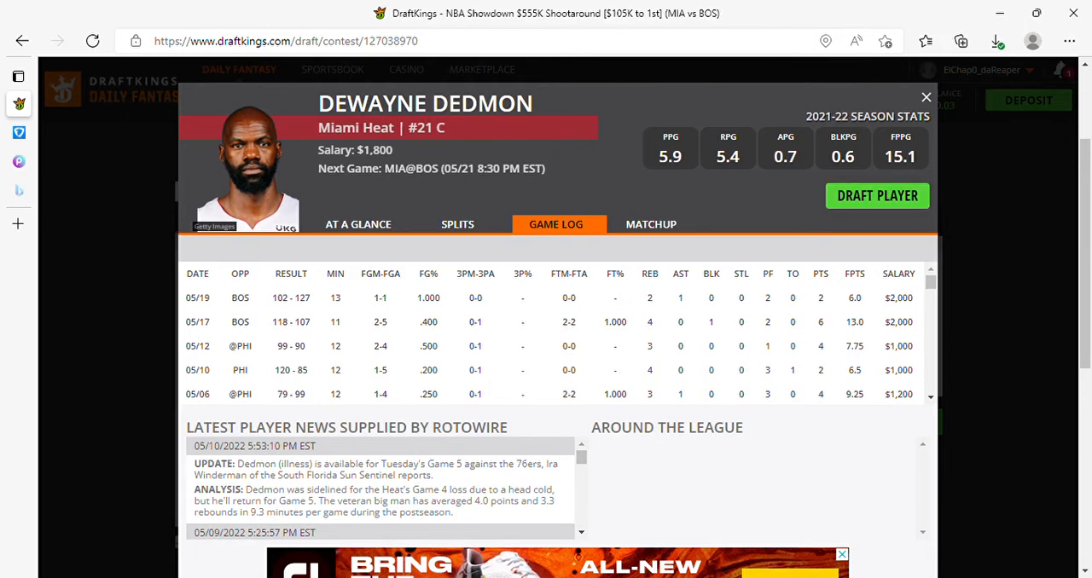
left_click(925, 96)
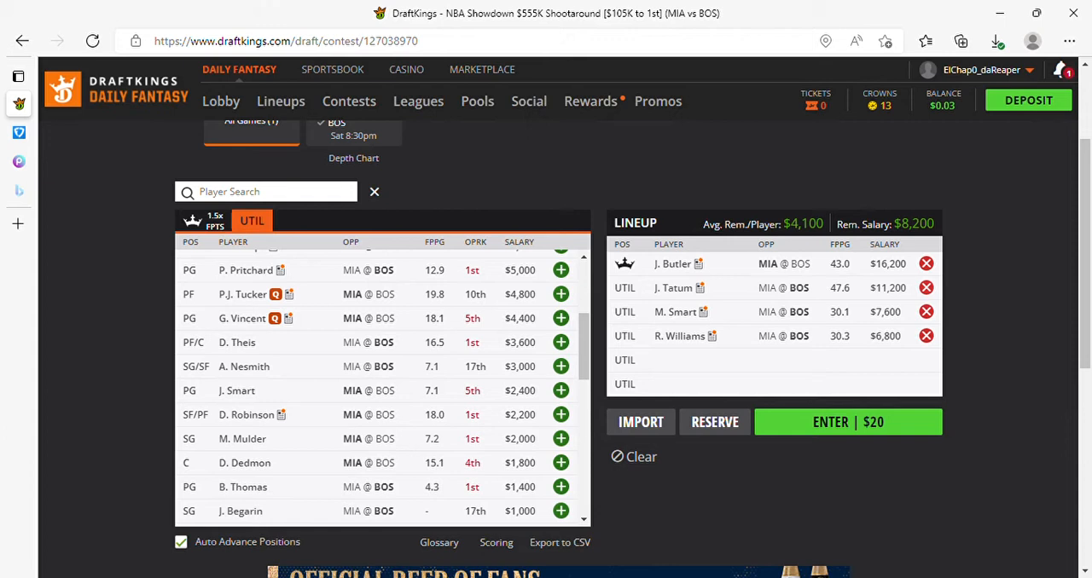
scroll("up", 3)
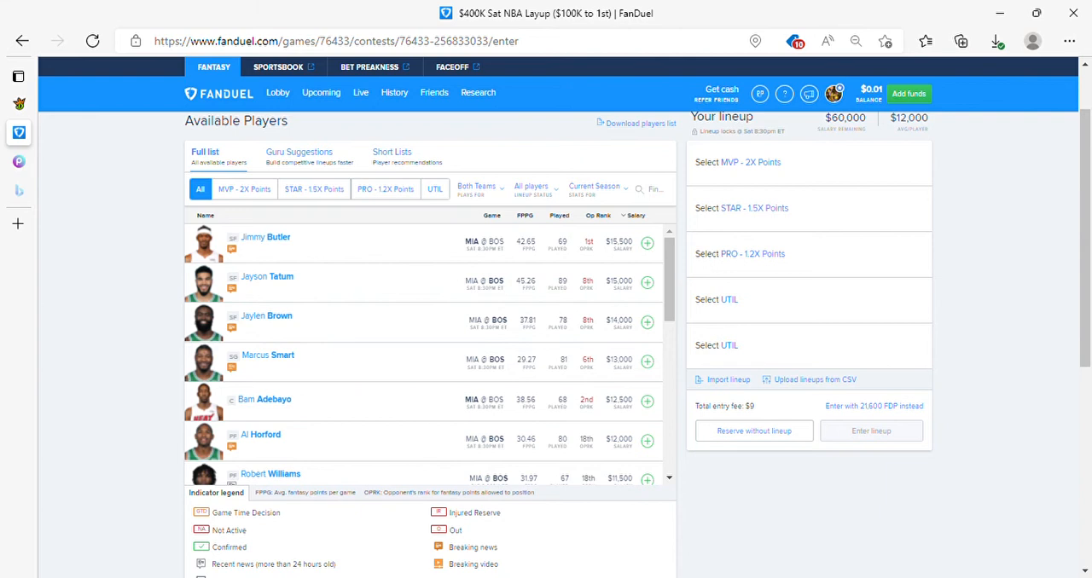
scroll("down", 3)
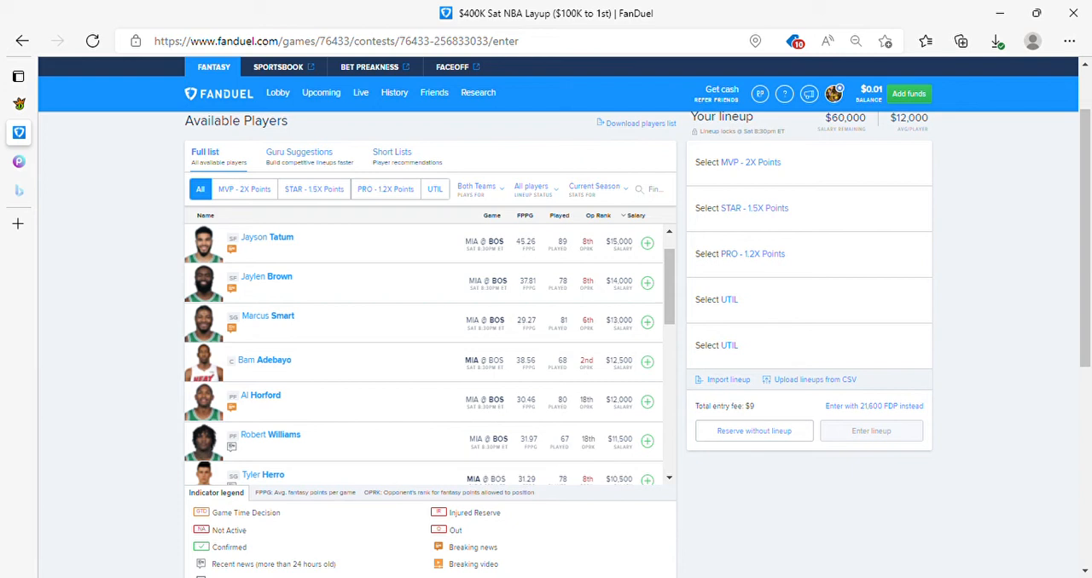
scroll("down", 3)
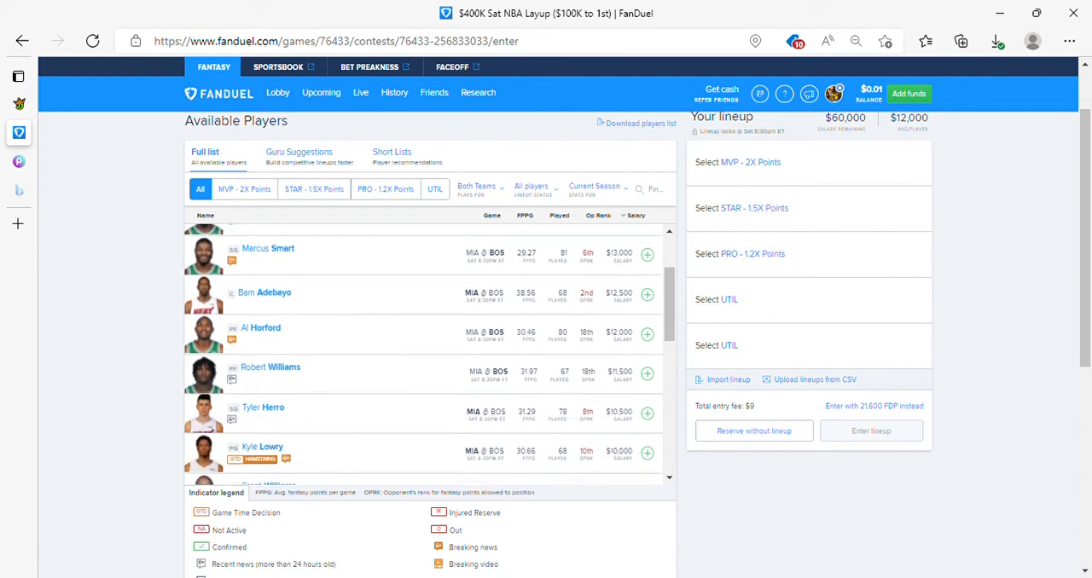
scroll("down", 3)
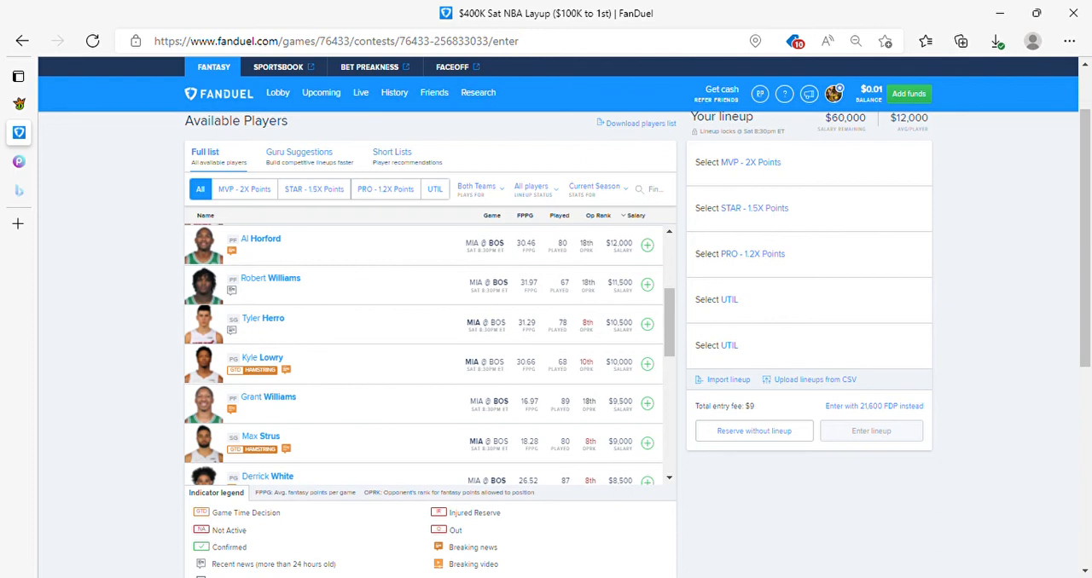
scroll("down", 3)
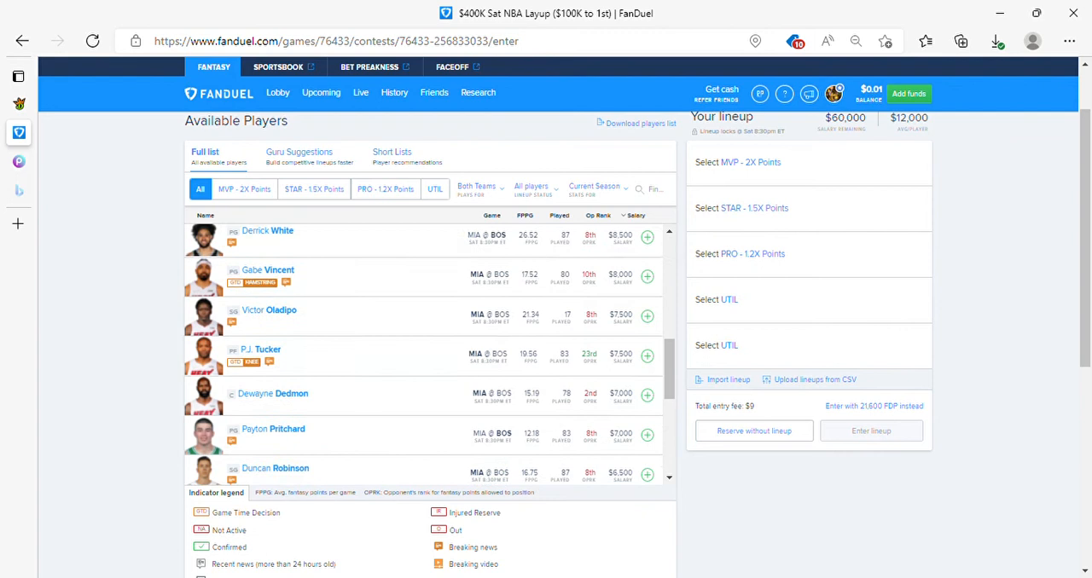
scroll("up", 3)
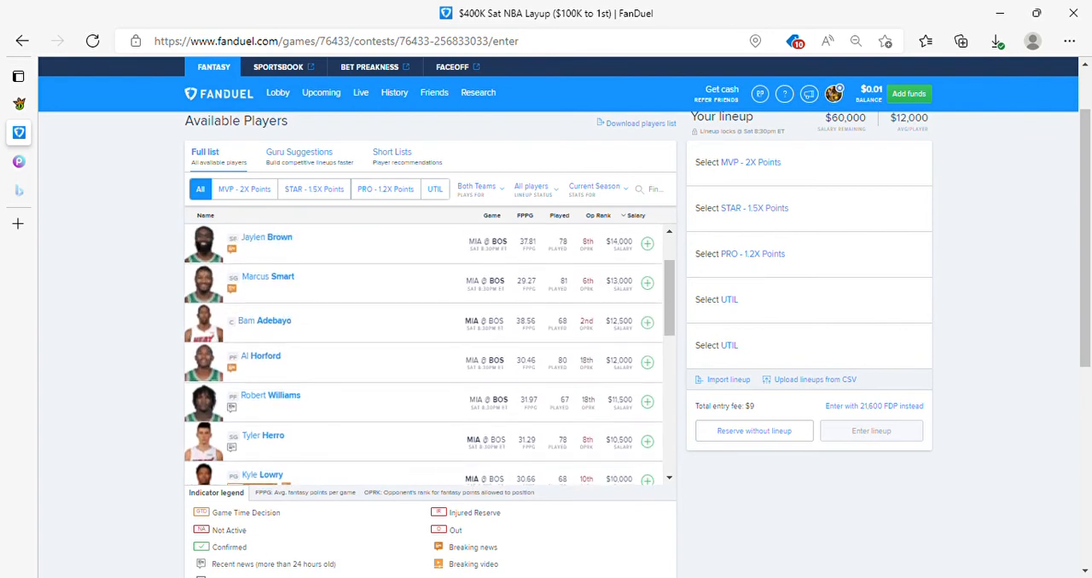
scroll("up", 3)
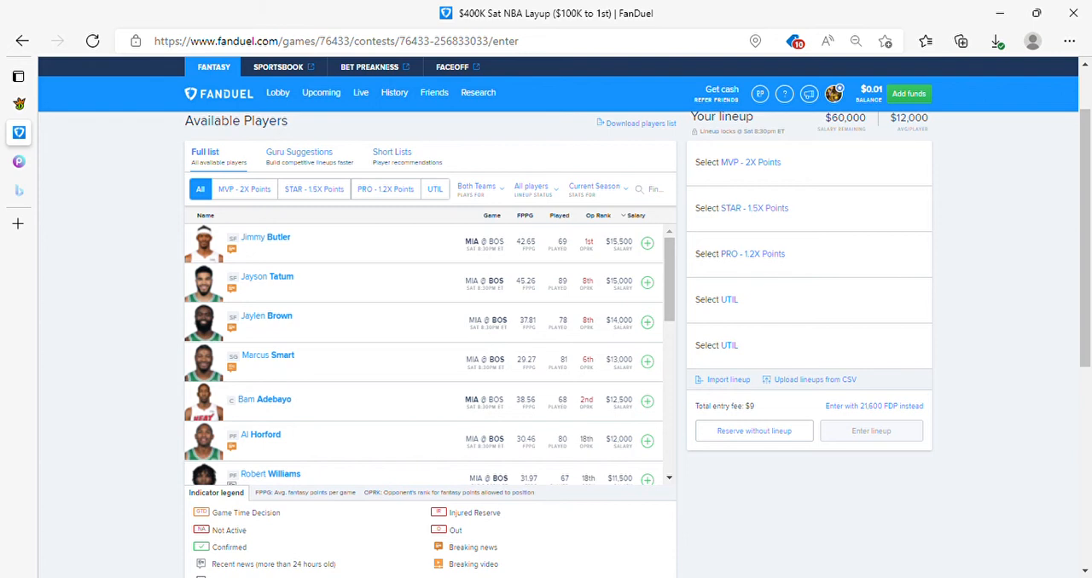
scroll("down", 3)
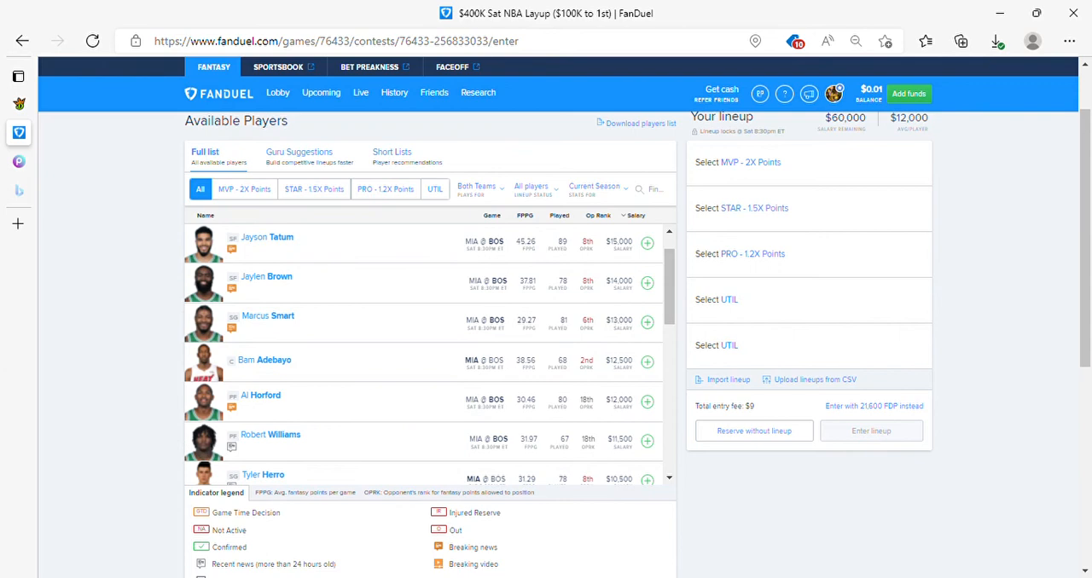
scroll("down", 3)
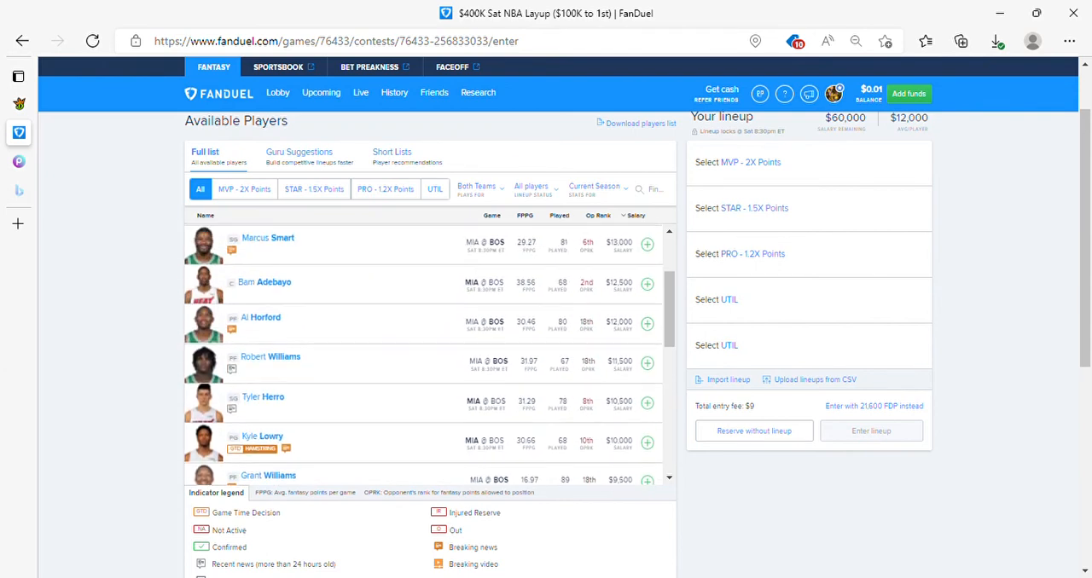
scroll("up", 3)
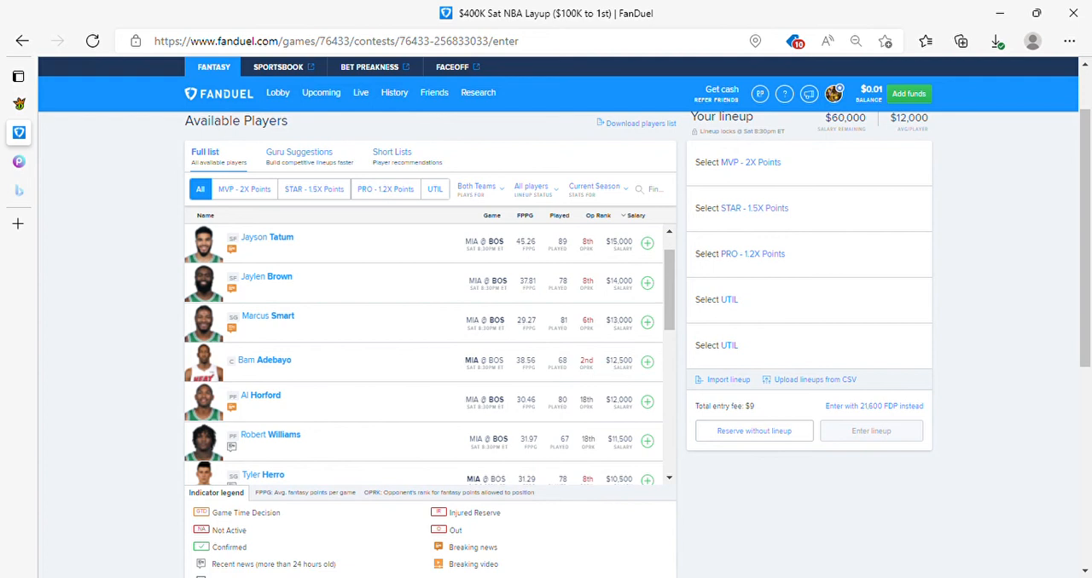
scroll("up", 3)
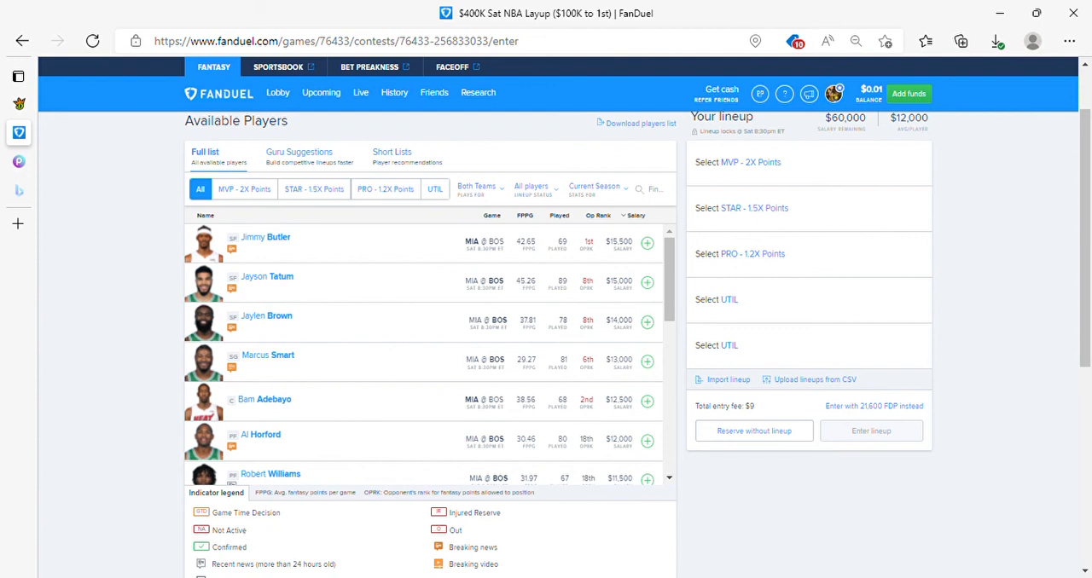
scroll("down", 3)
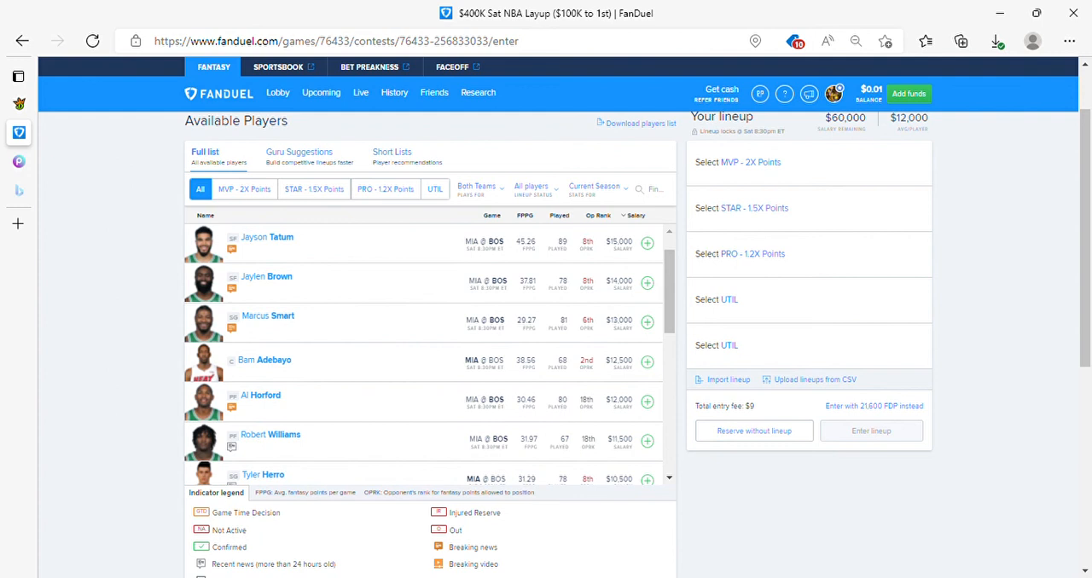
scroll("down", 3)
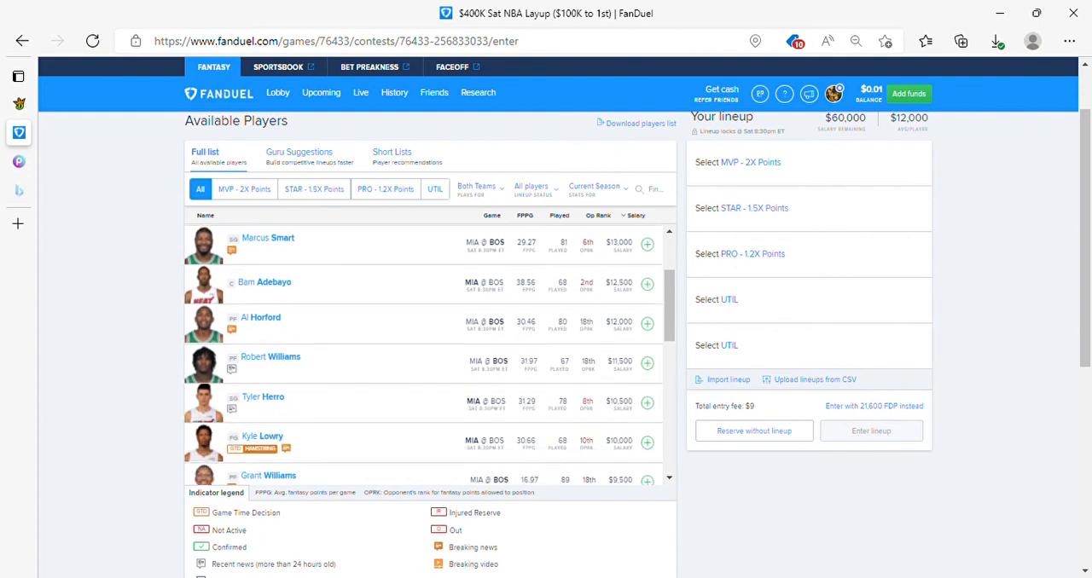
scroll("down", 3)
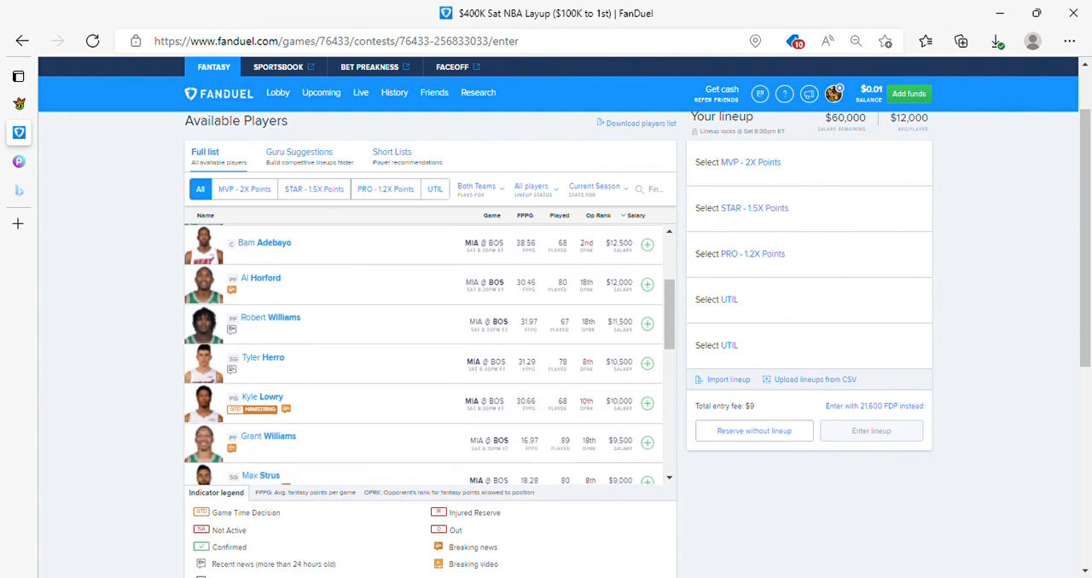
scroll("down", 3)
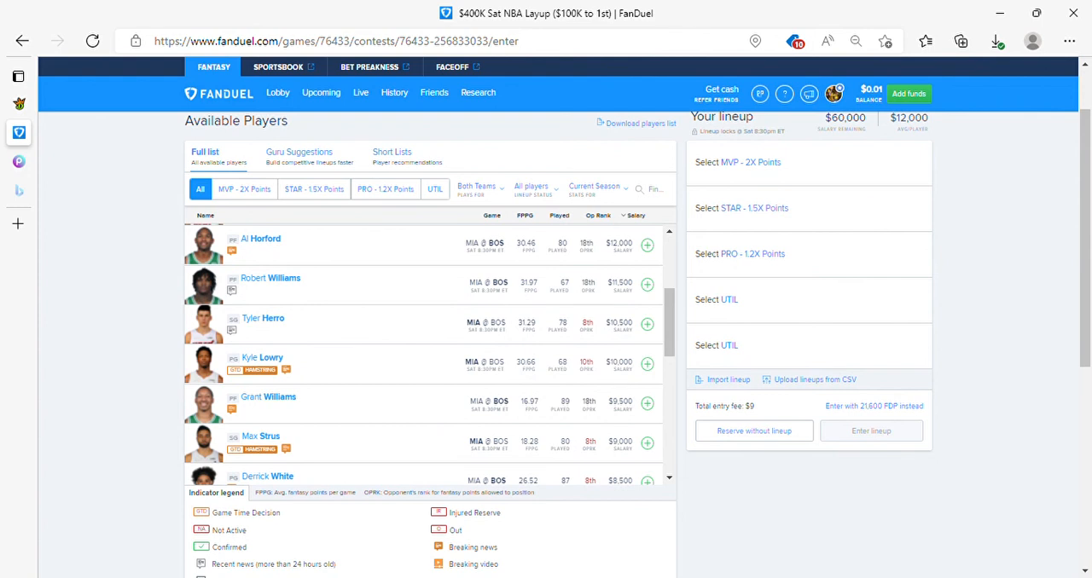
scroll("down", 3)
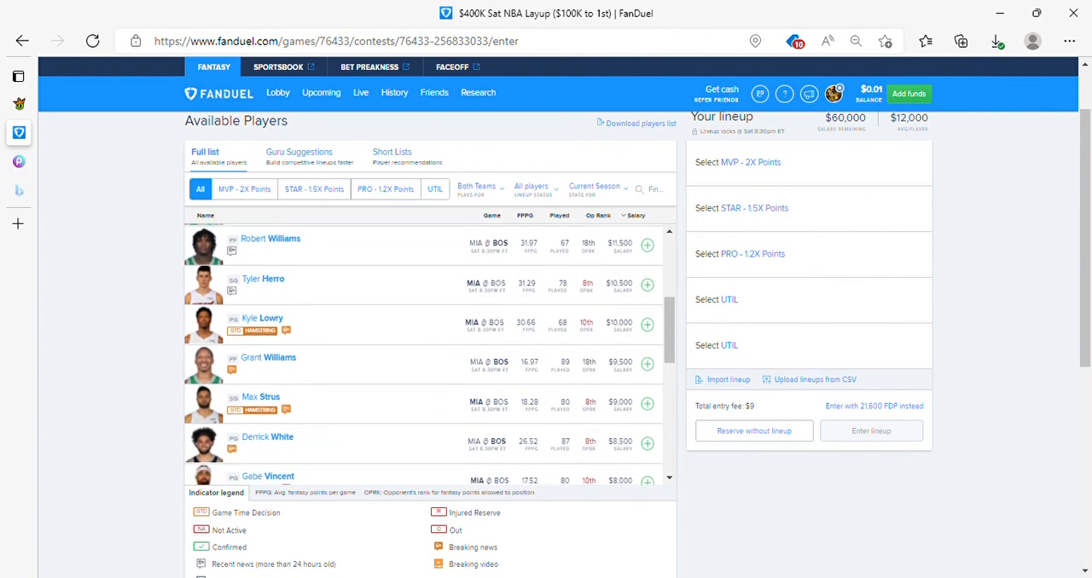
scroll("down", 3)
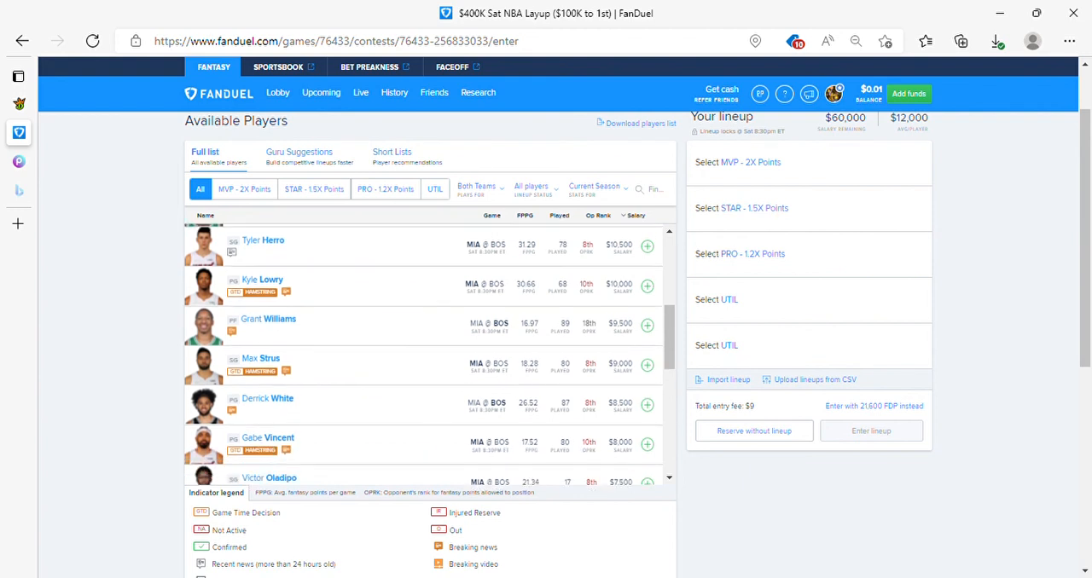
scroll("down", 3)
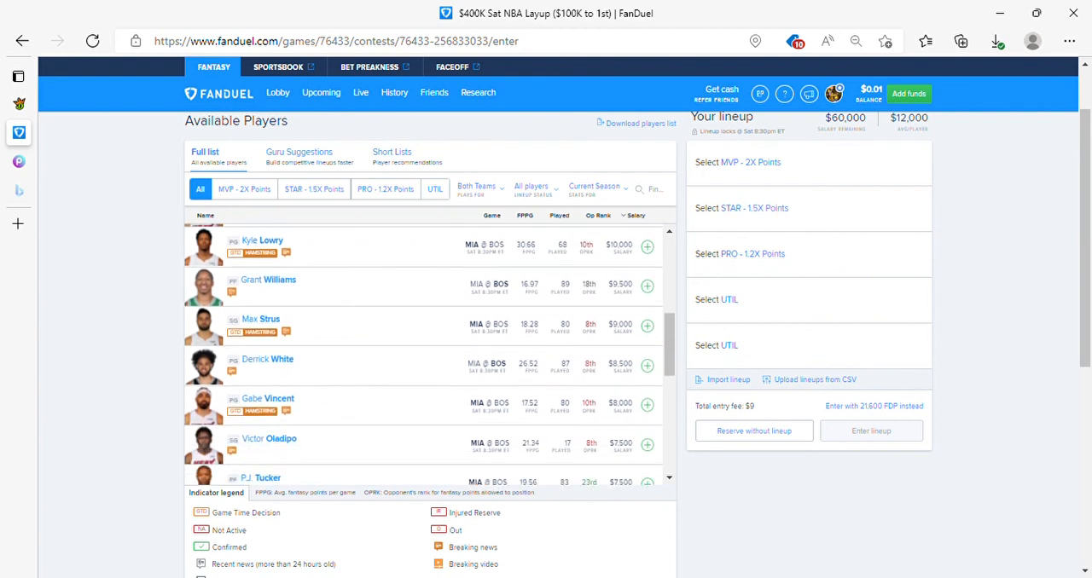
scroll("down", 3)
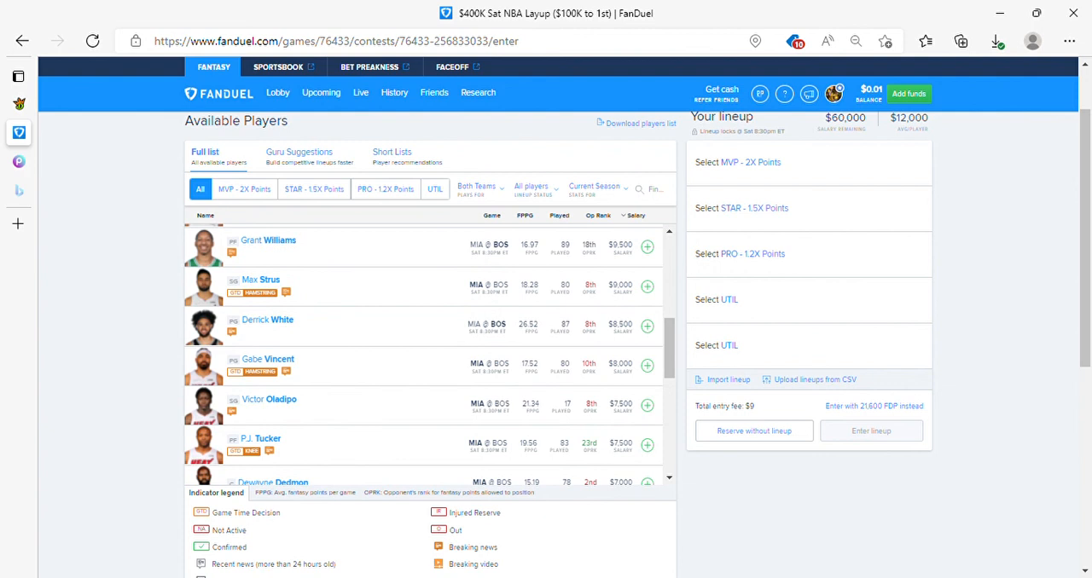
scroll("down", 3)
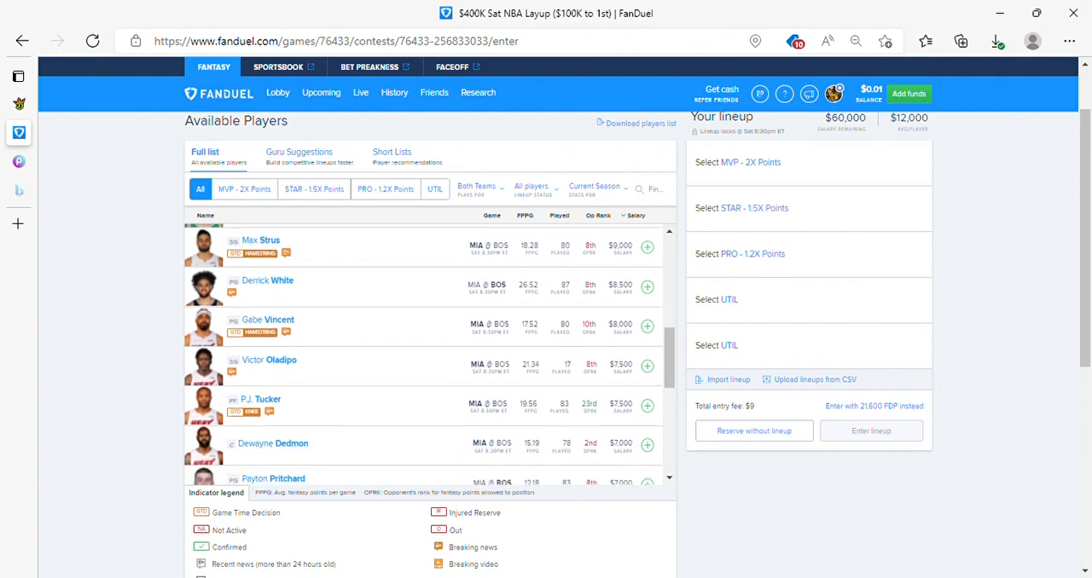
scroll("down", 3)
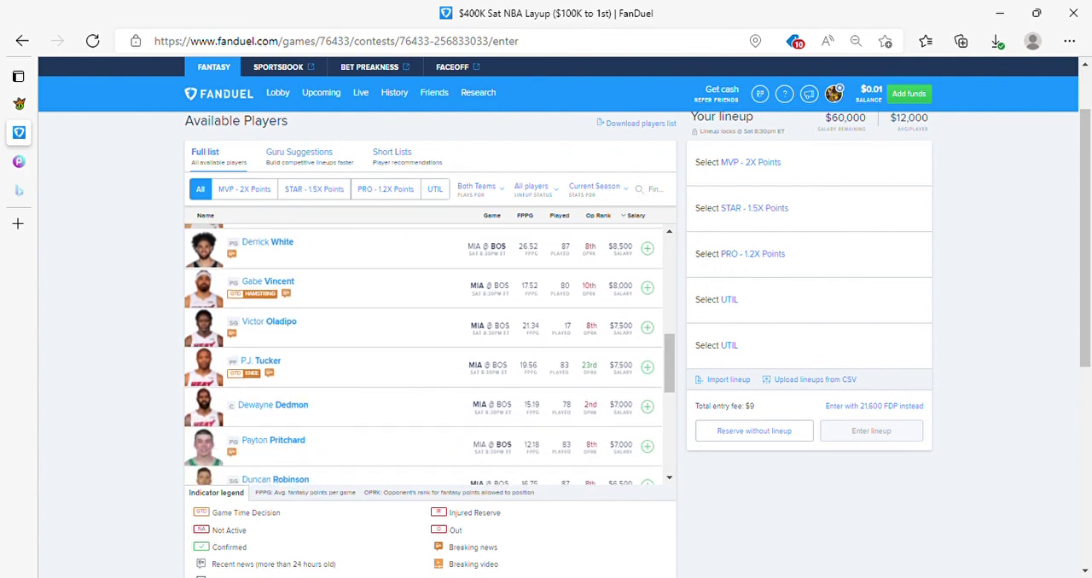
scroll("down", 3)
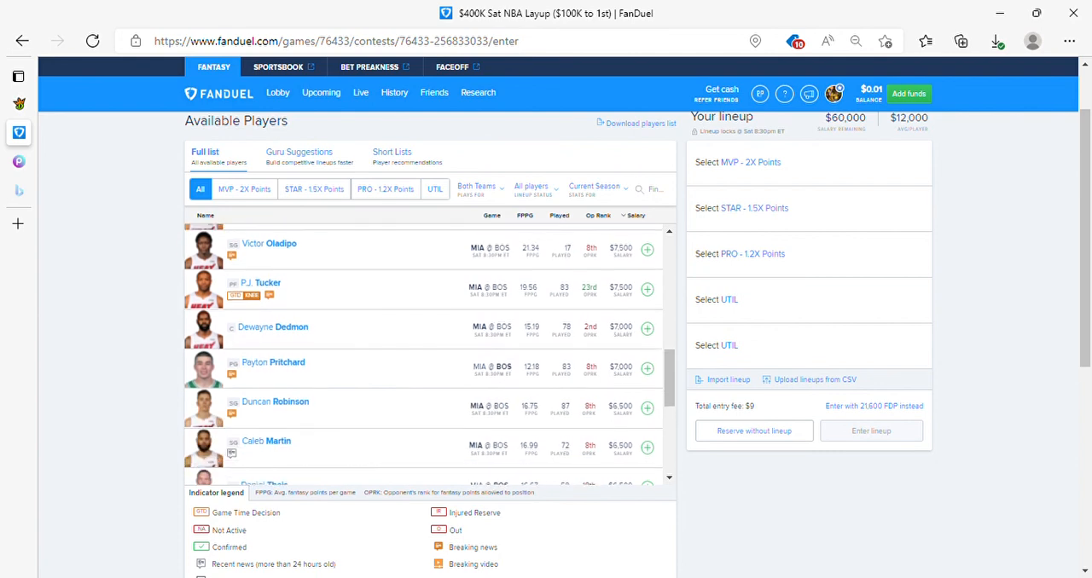
scroll("down", 3)
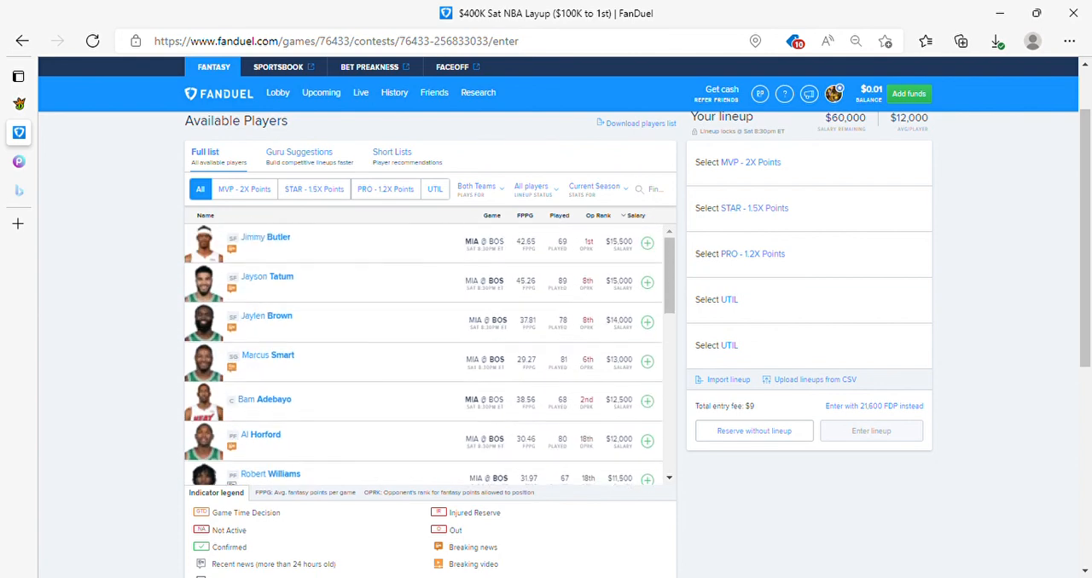
left_click(646, 243)
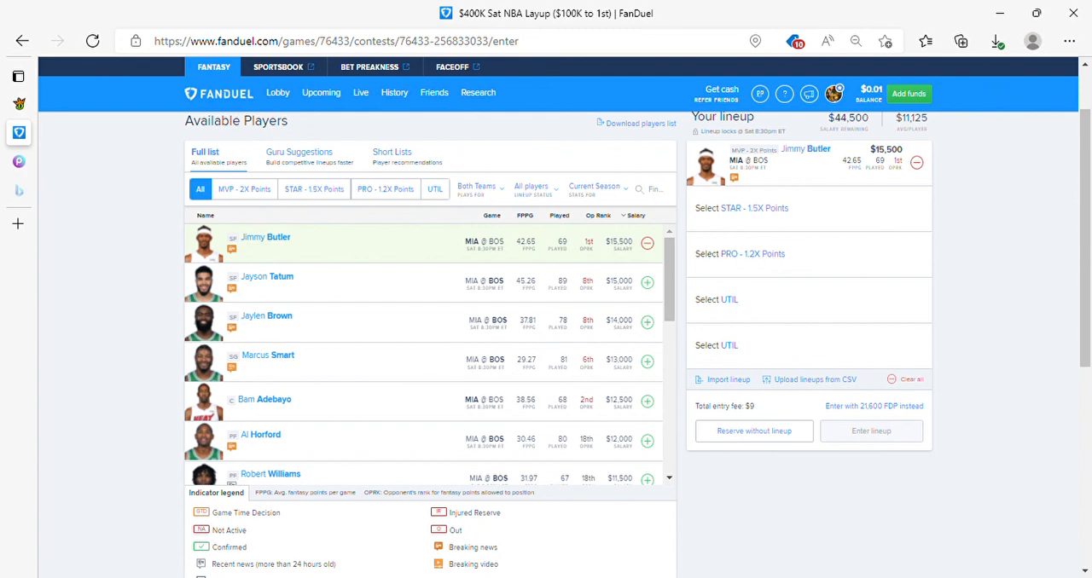
Add Jayson Tatum as STAR and Marcus Smart as PRO, leaving $16,500.
left_click(646, 282)
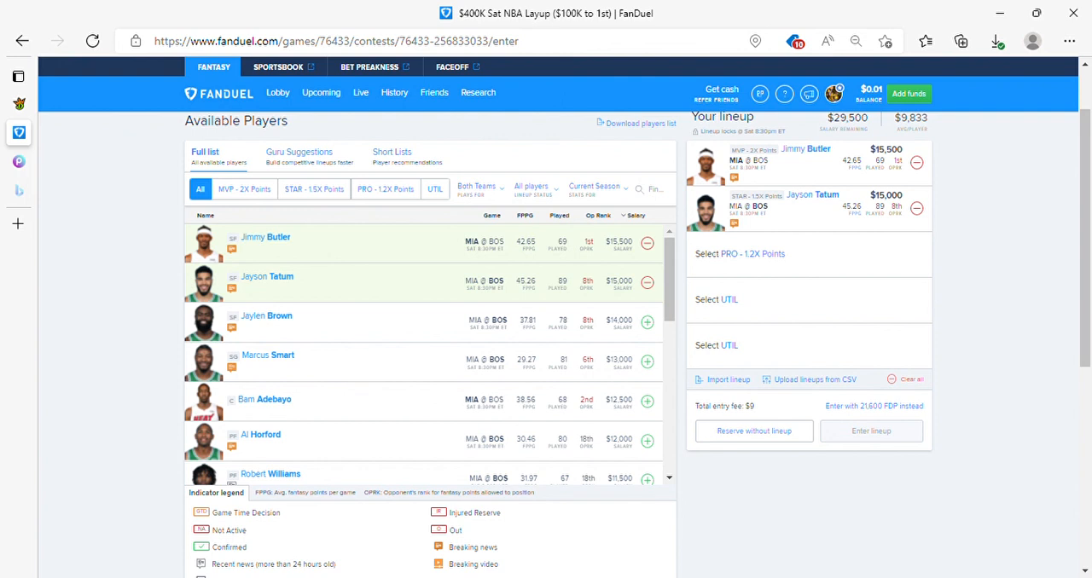
scroll("down", 3)
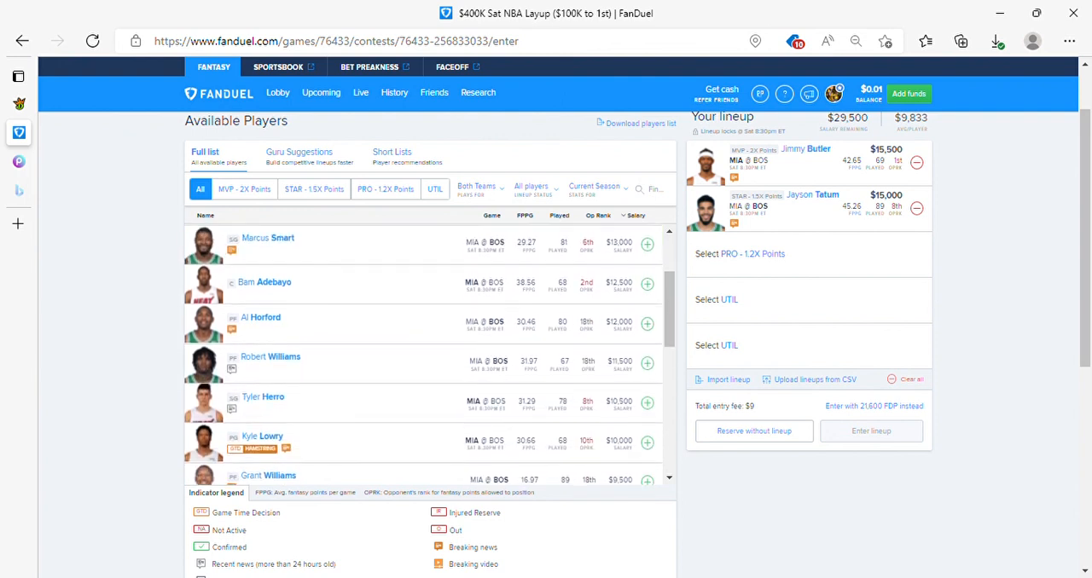
scroll("up", 3)
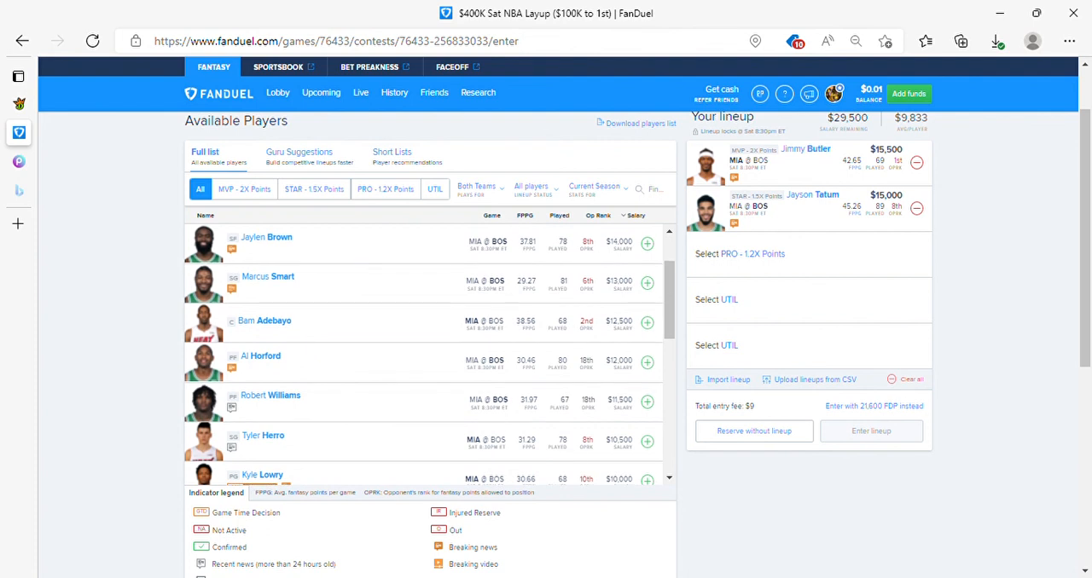
left_click(646, 282)
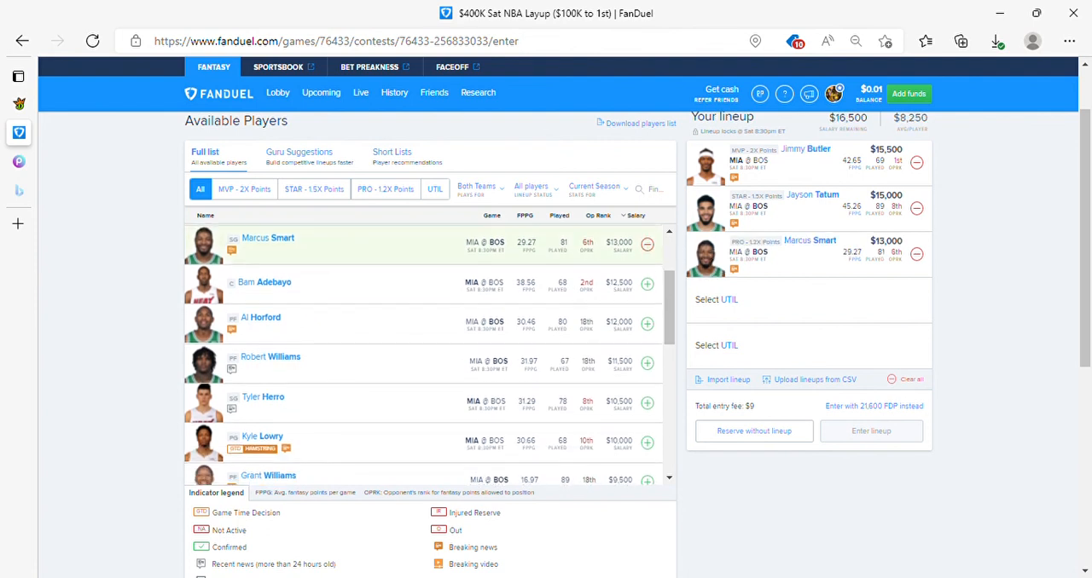
scroll("down", 3)
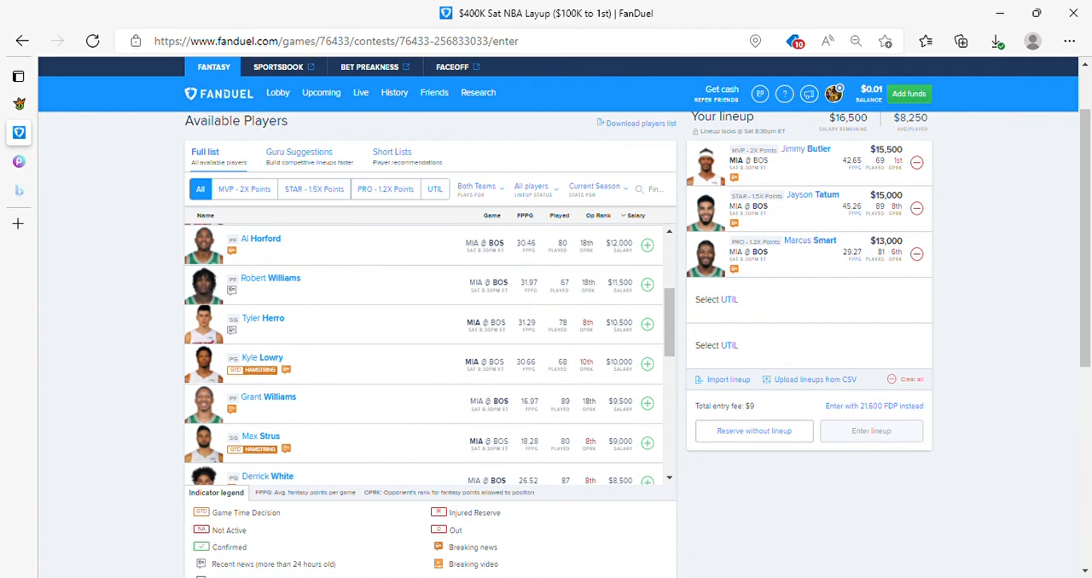
scroll("down", 3)
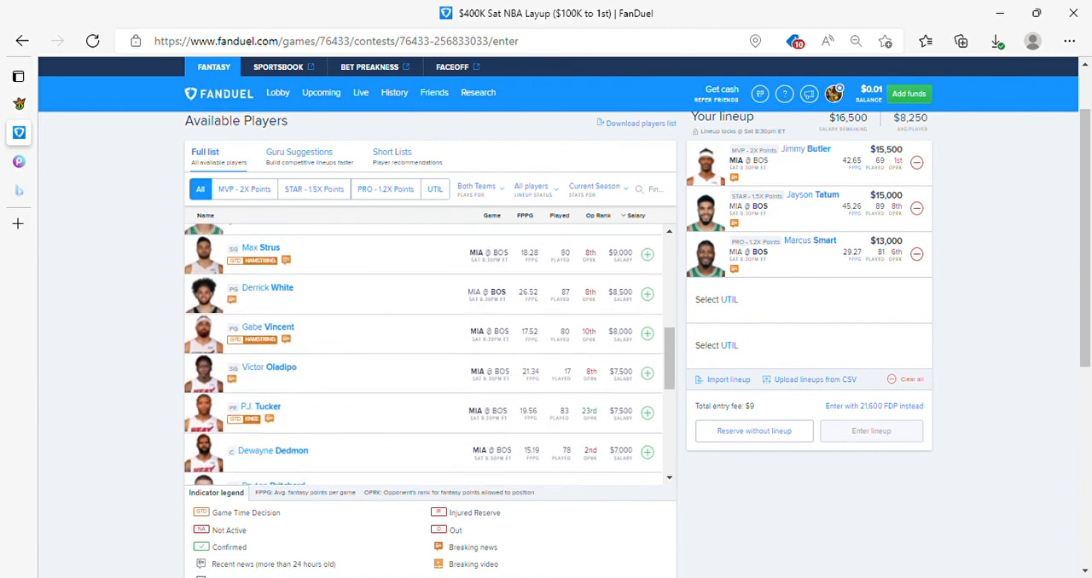
scroll("down", 3)
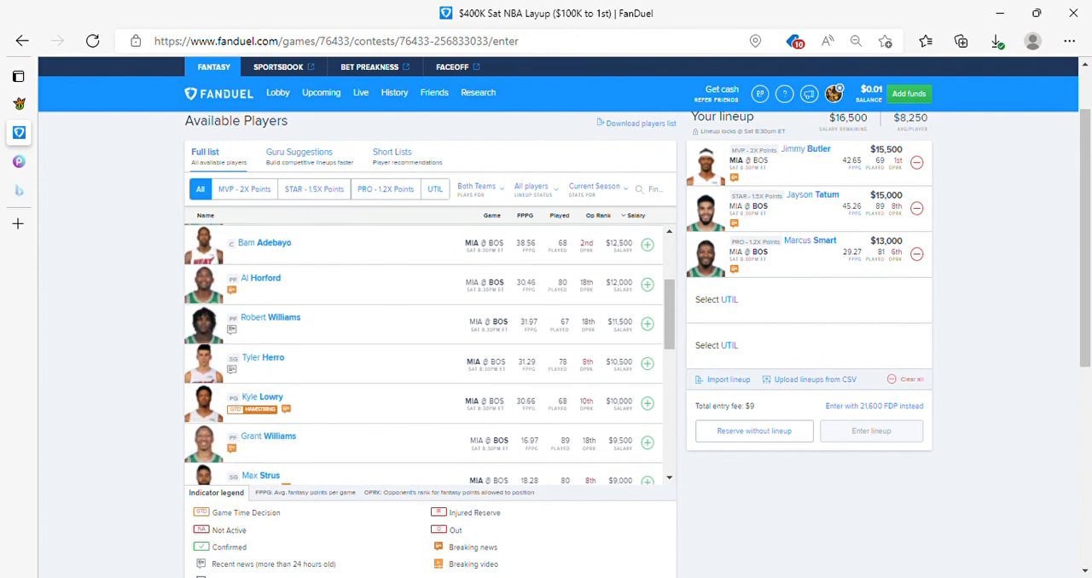
scroll("up", 3)
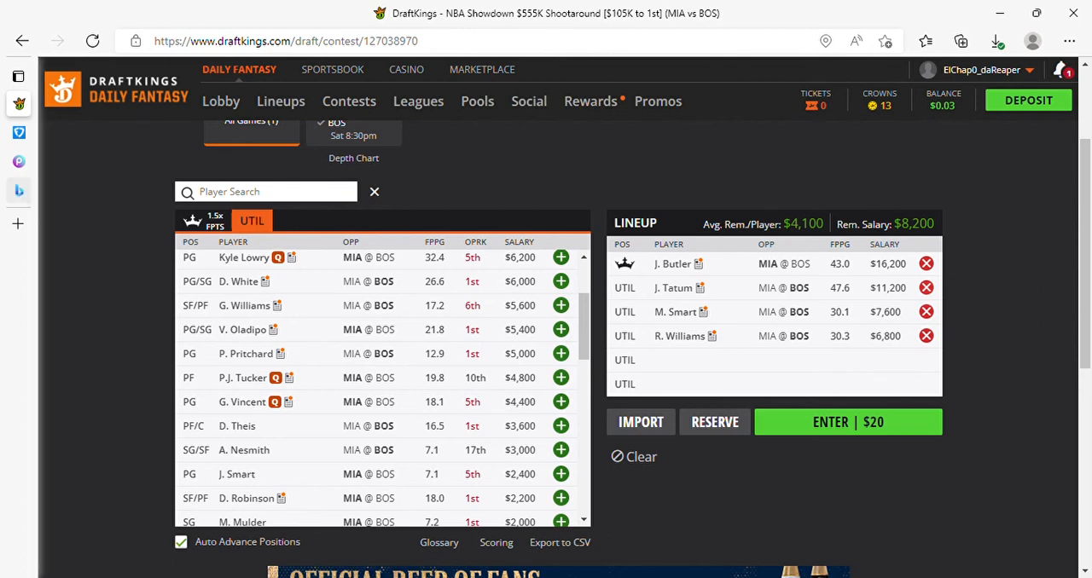
Switch to the FanDuel $400K Sat NBA Layup tab via the vertical tabs pane.
left_click(19, 76)
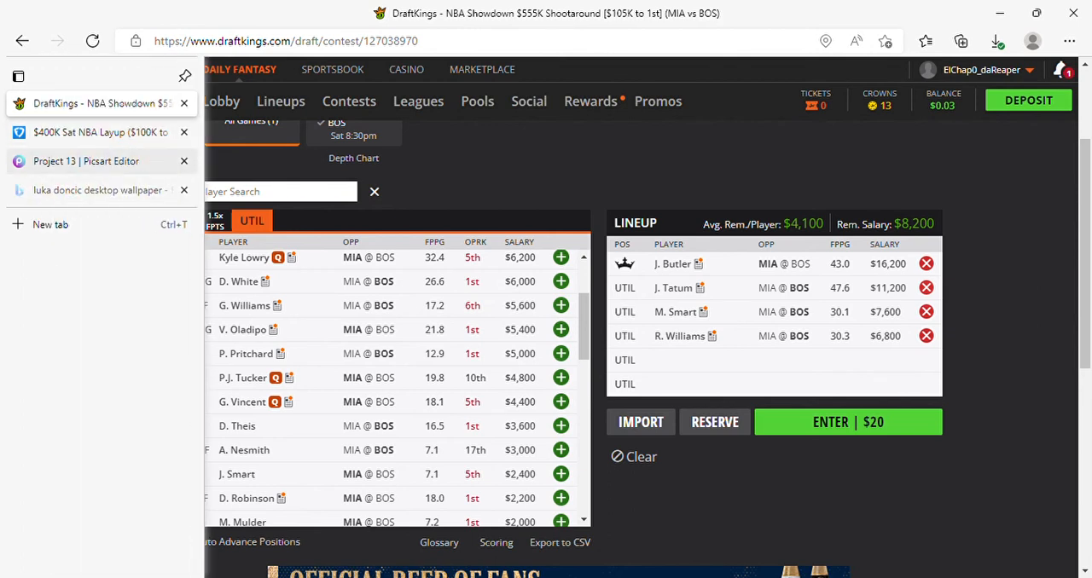
left_click(98, 132)
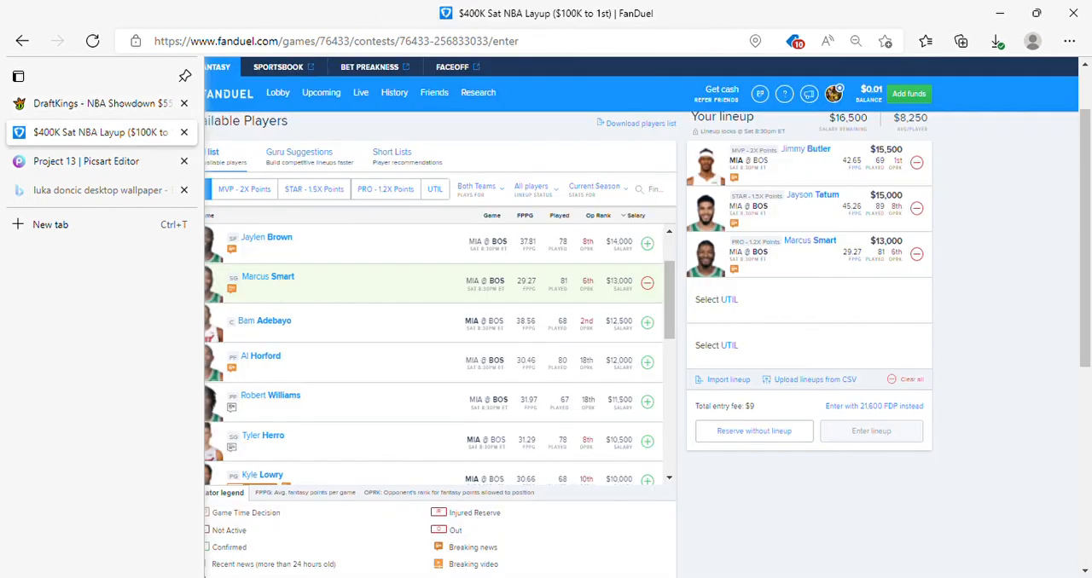